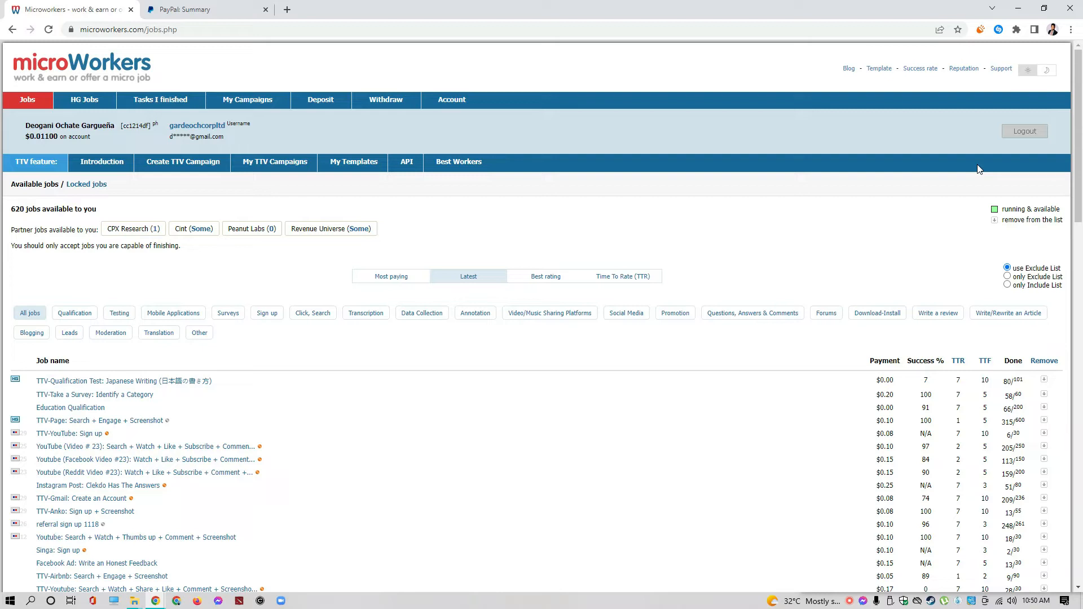
pyautogui.moveTo(29, 368)
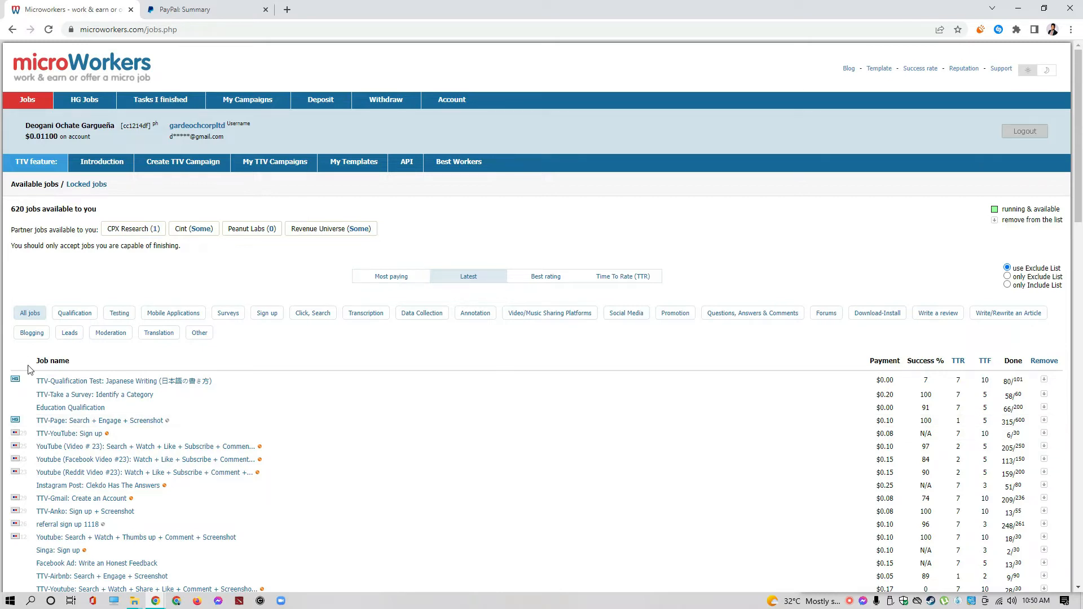
pyautogui.moveTo(83, 459)
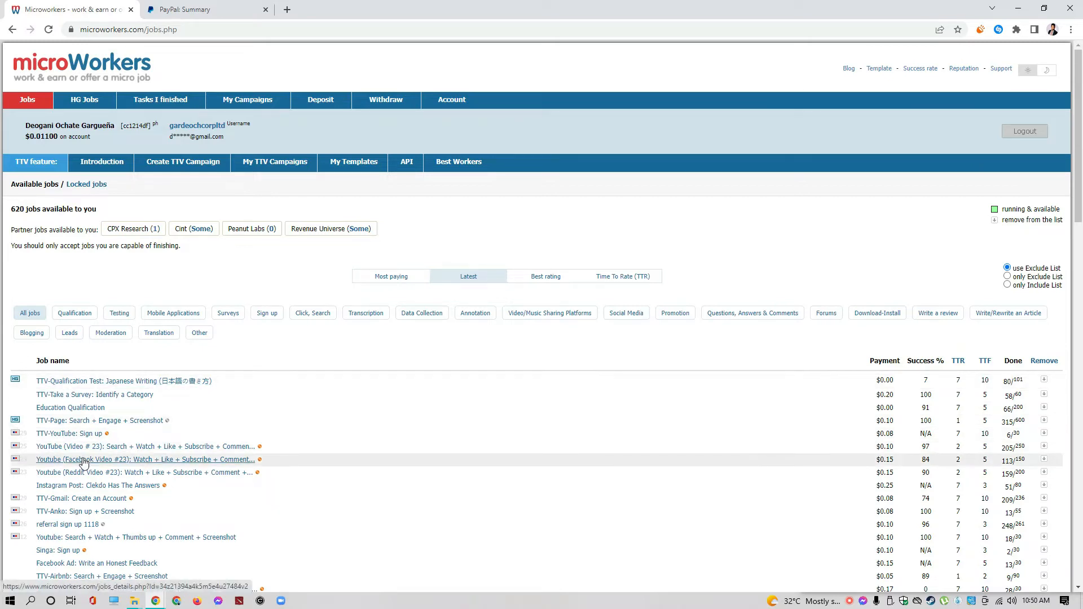
pyautogui.moveTo(140, 504)
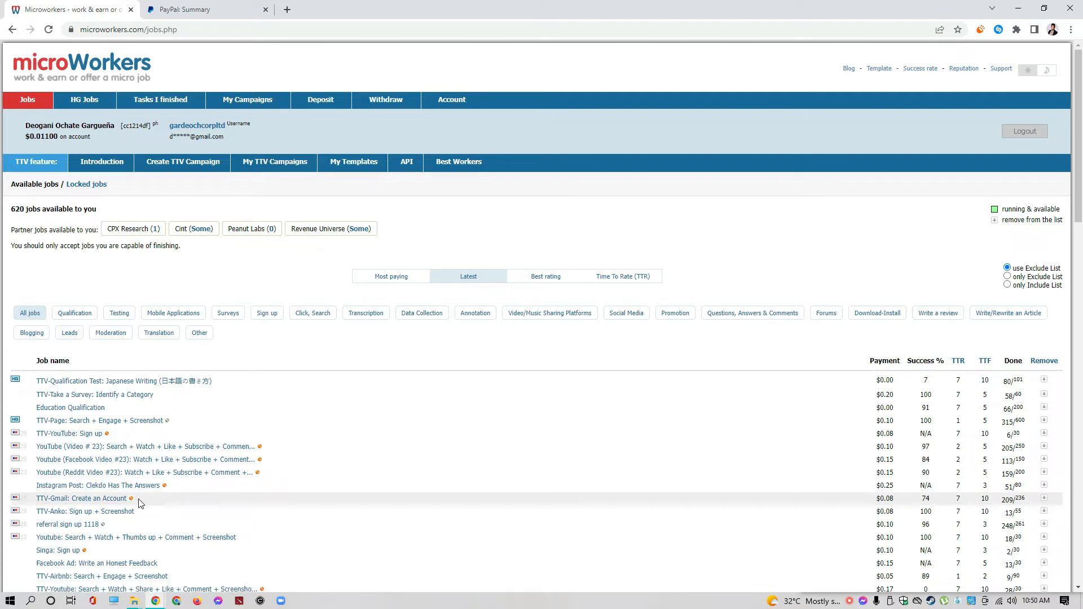
# - Scroll the jobs list and open the YouTube (Video # 23) job paying $0.10
pyautogui.scroll(-3)
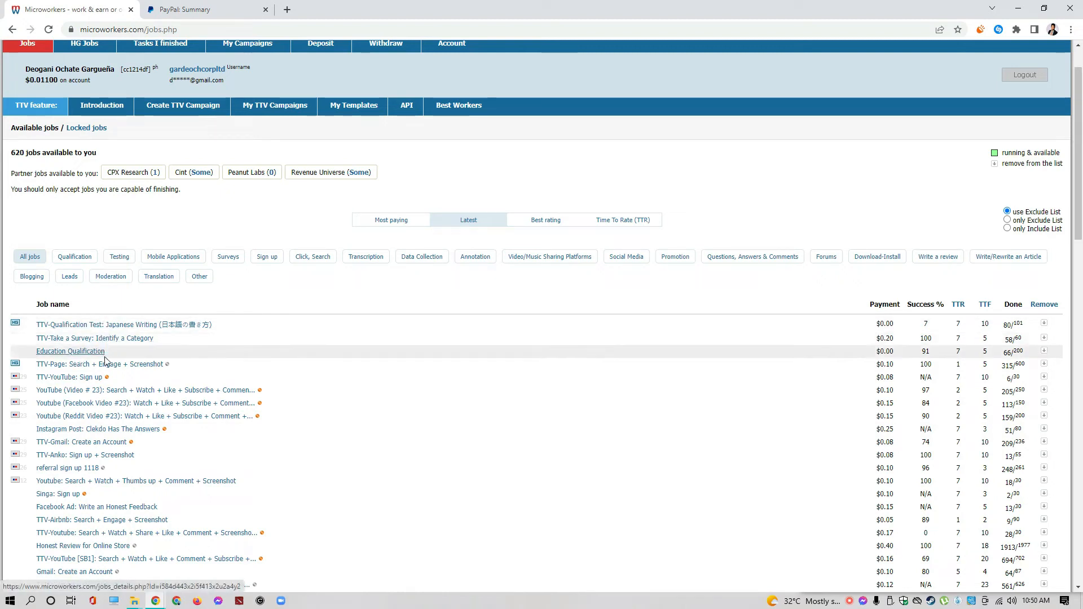
pyautogui.moveTo(73, 377)
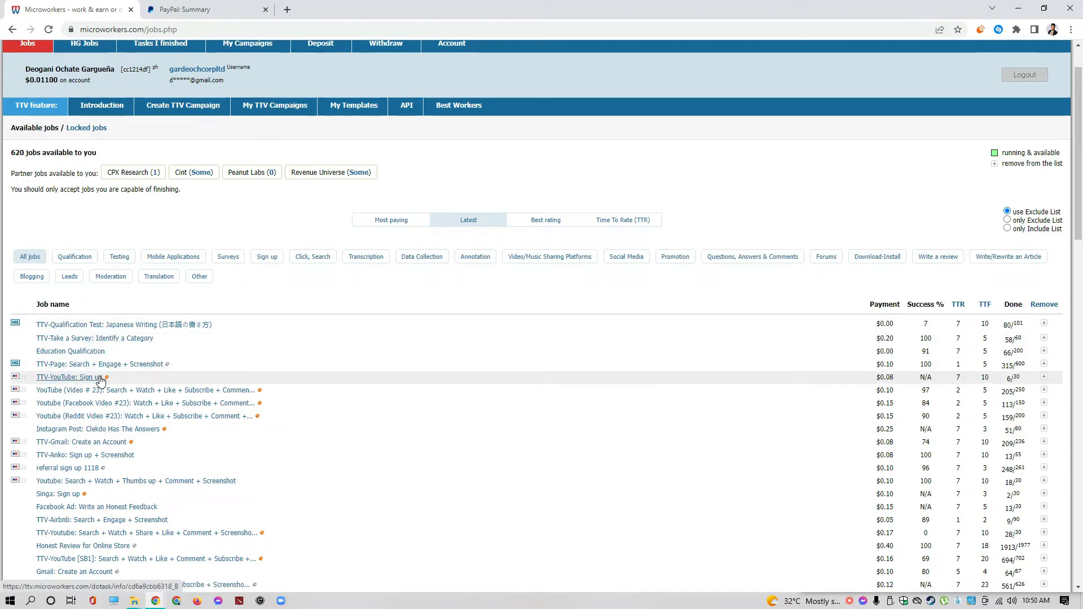
pyautogui.moveTo(111, 399)
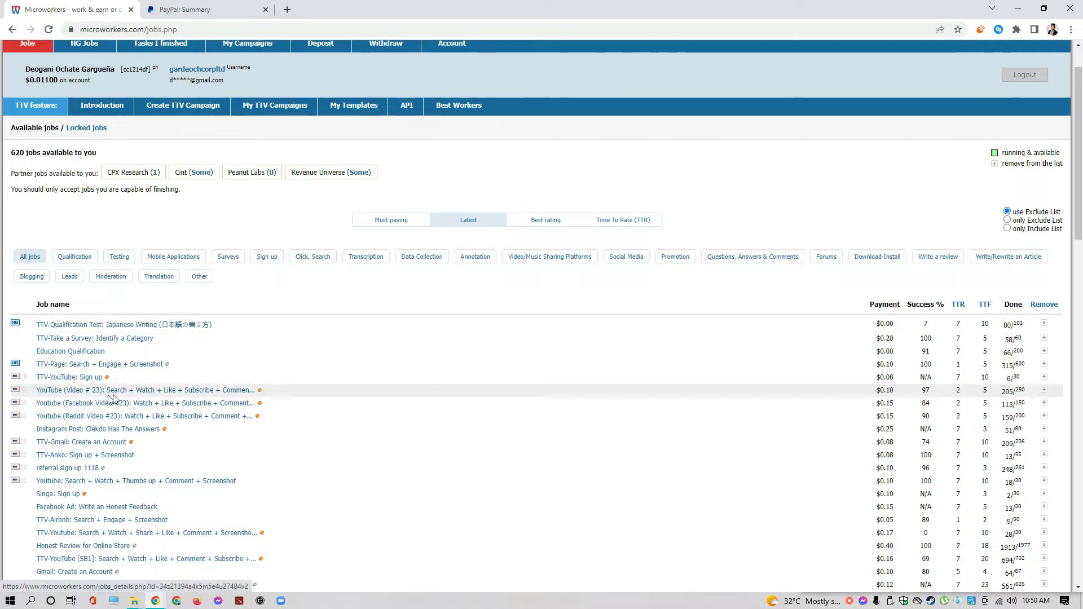
pyautogui.moveTo(195, 403)
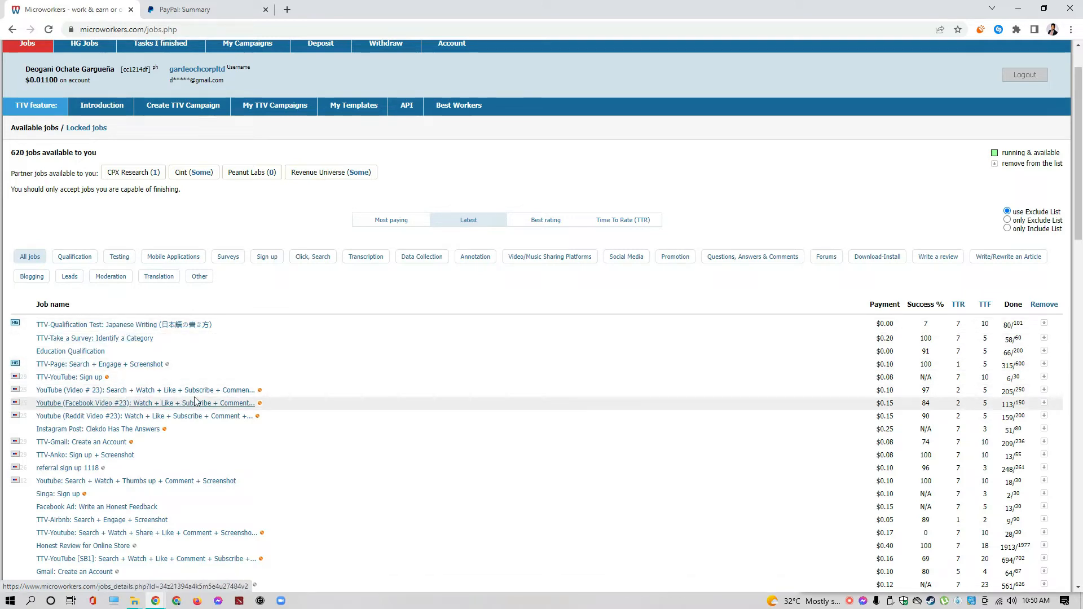
pyautogui.click(145, 390)
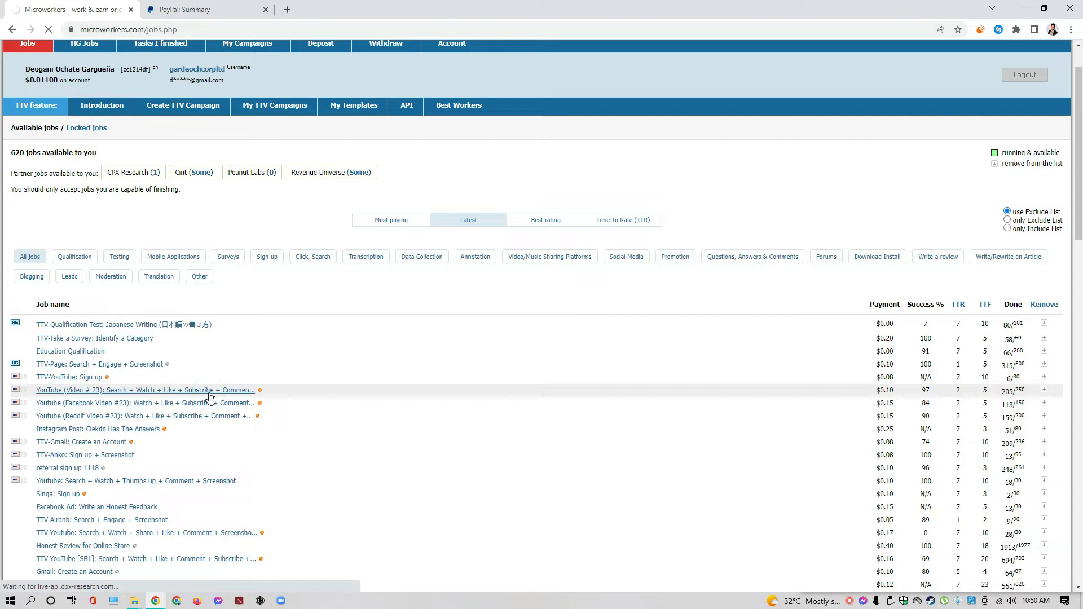
pyautogui.click(145, 391)
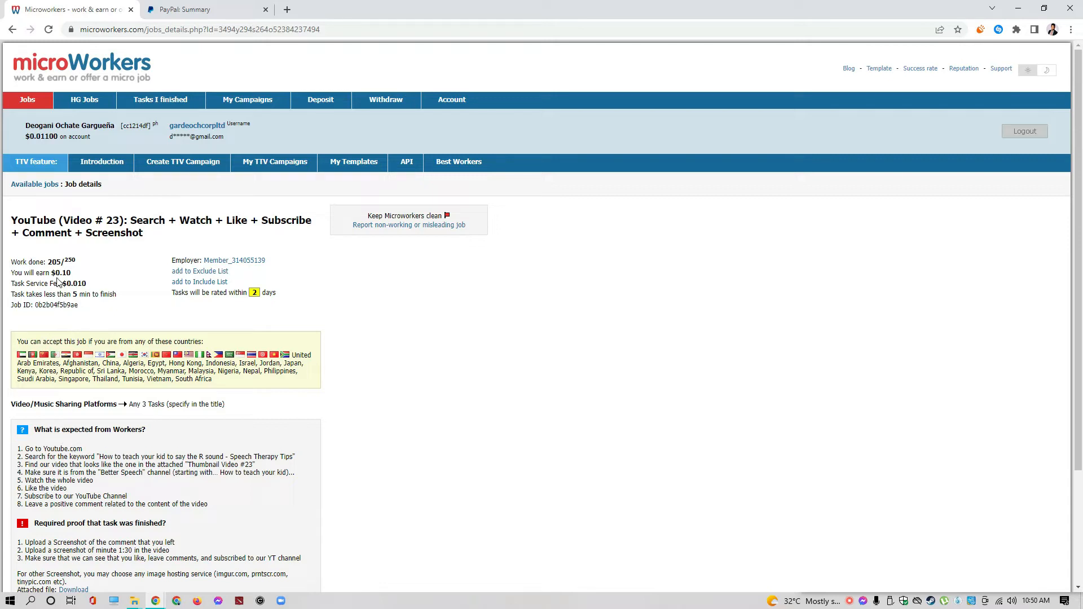
pyautogui.moveTo(75, 279)
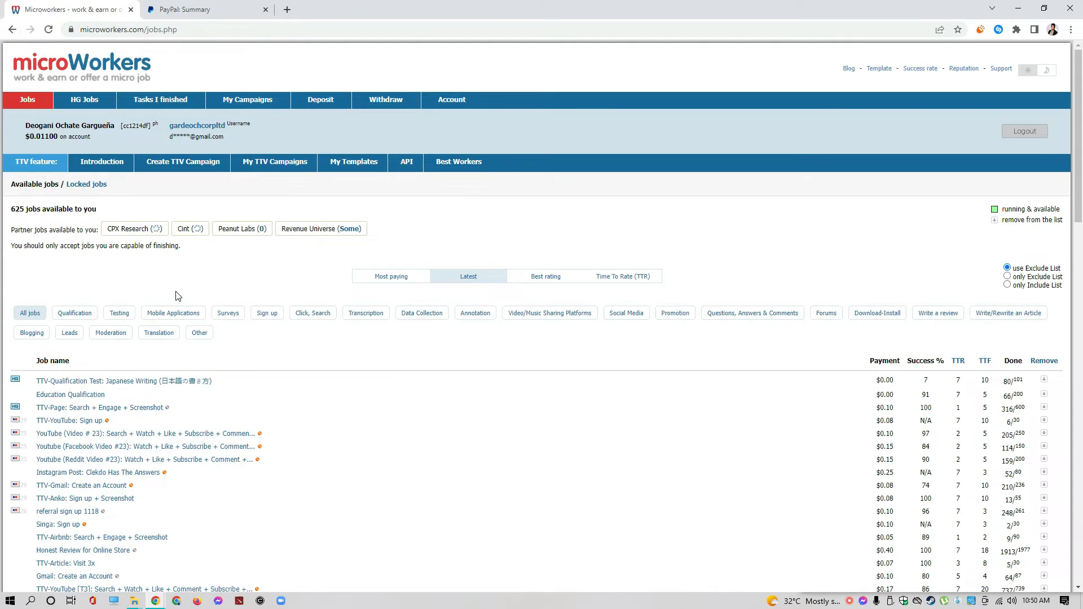
pyautogui.scroll(-3)
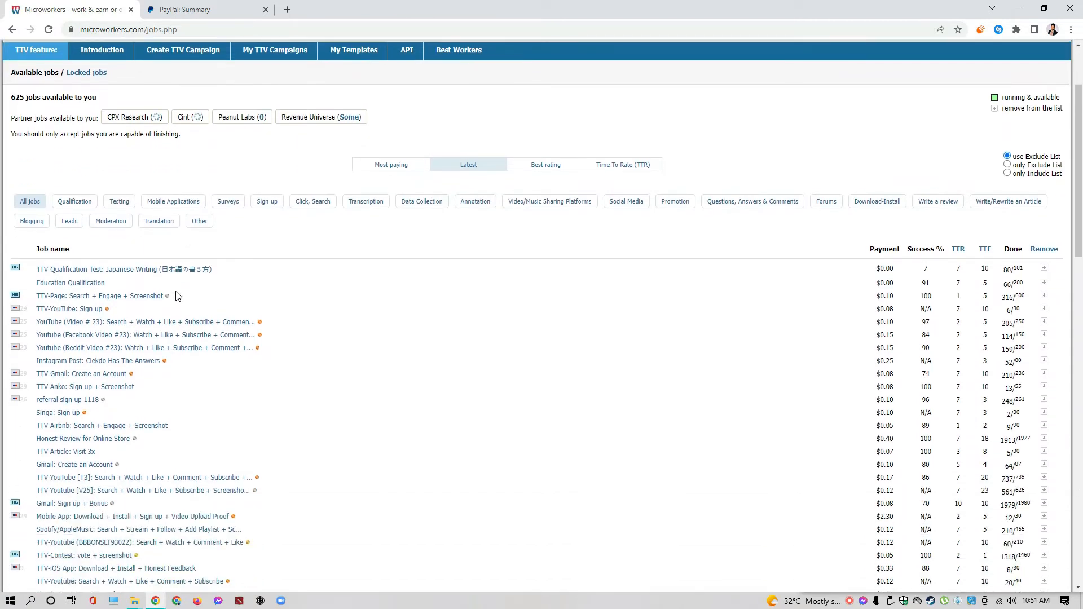
pyautogui.scroll(-3)
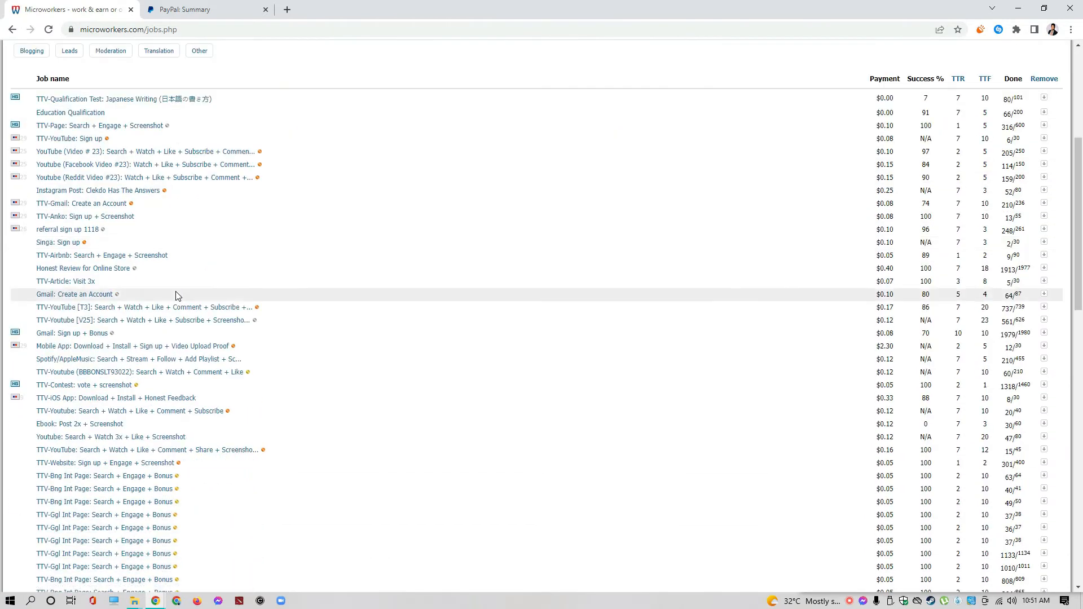
pyautogui.scroll(3)
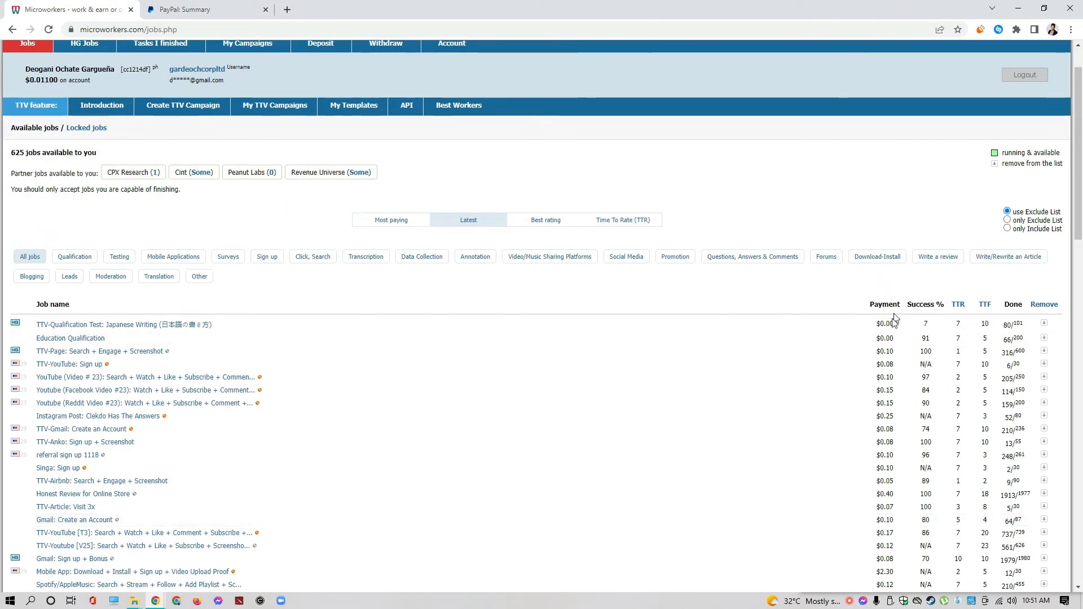
pyautogui.scroll(3)
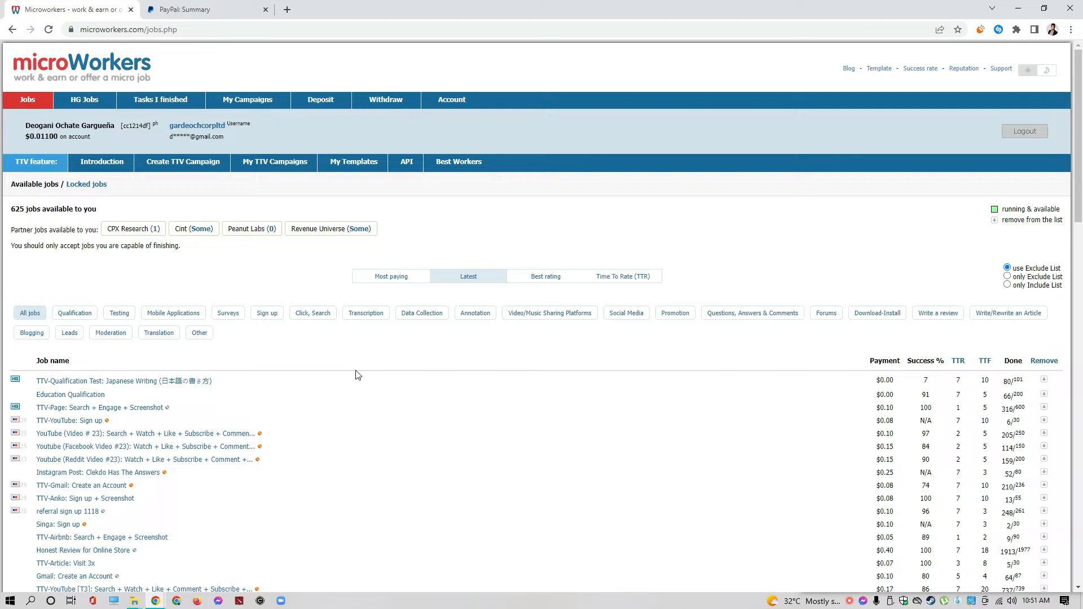
pyautogui.moveTo(369, 360)
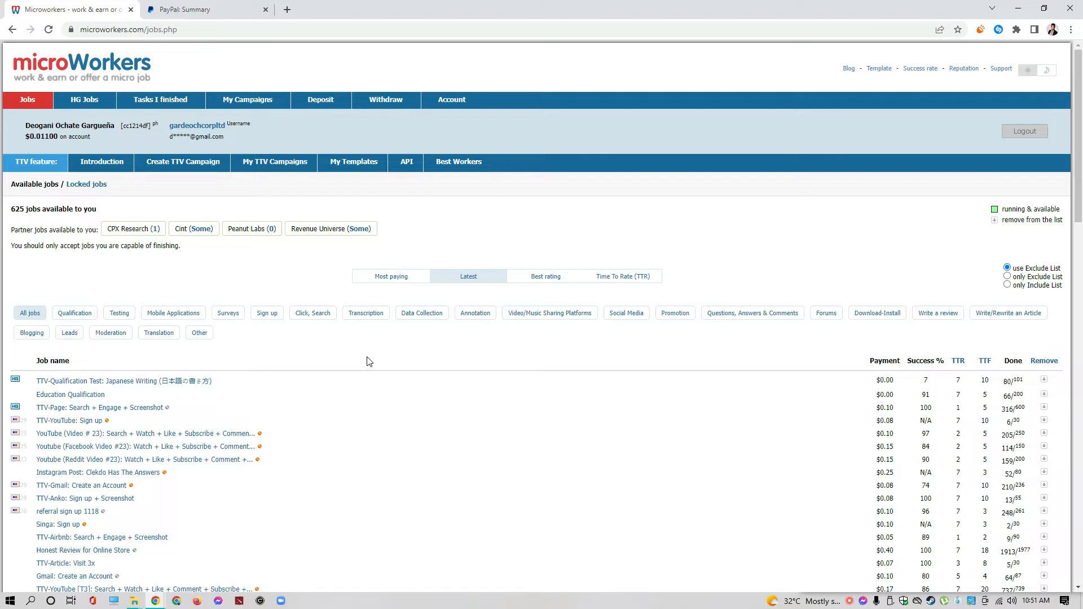
pyautogui.moveTo(362, 352)
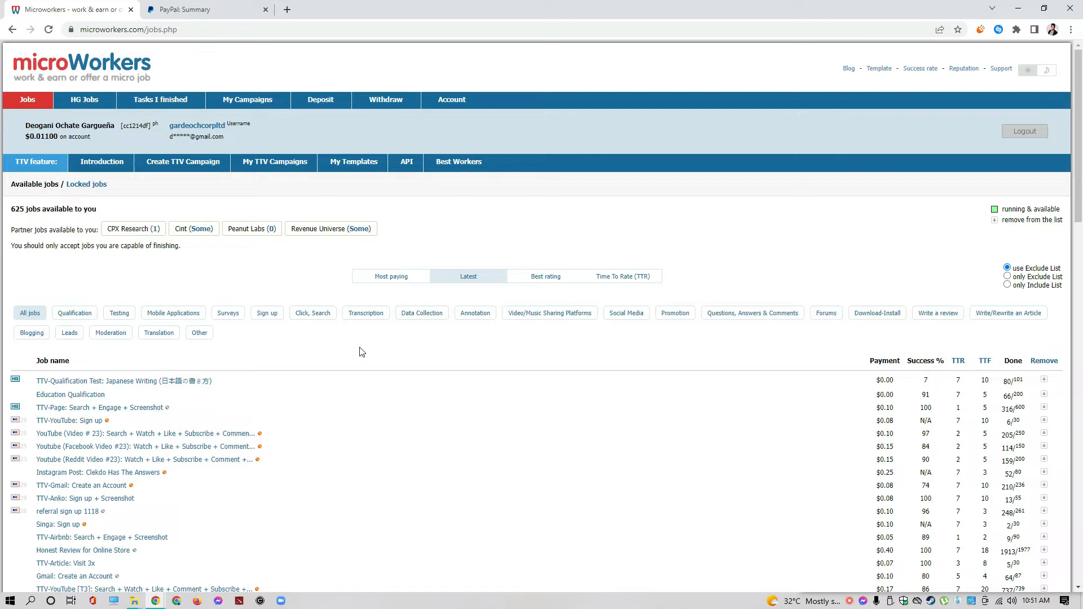
pyautogui.moveTo(356, 339)
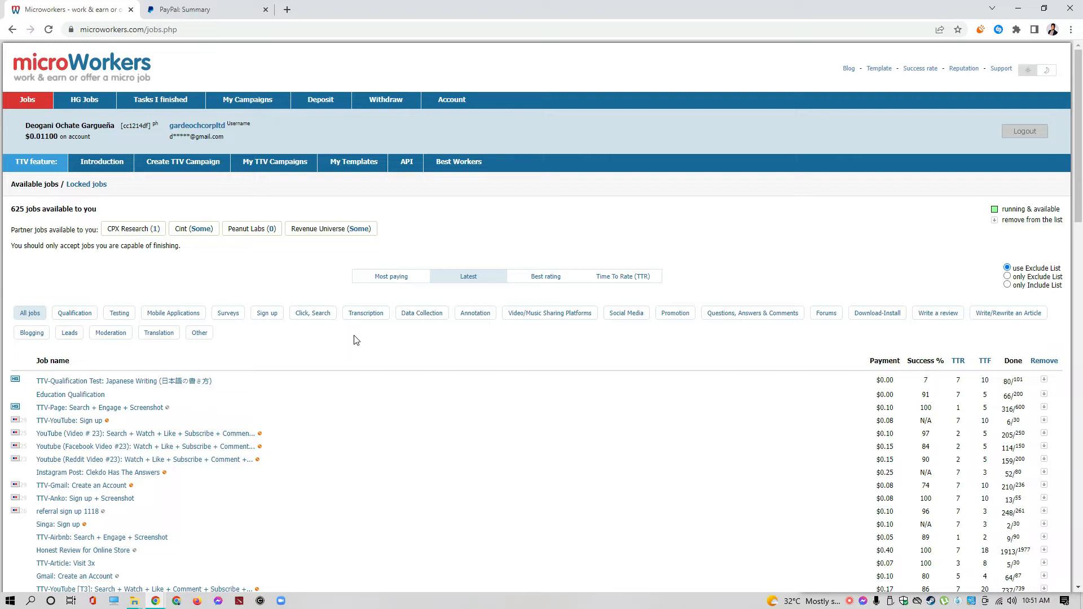
pyautogui.moveTo(385, 100)
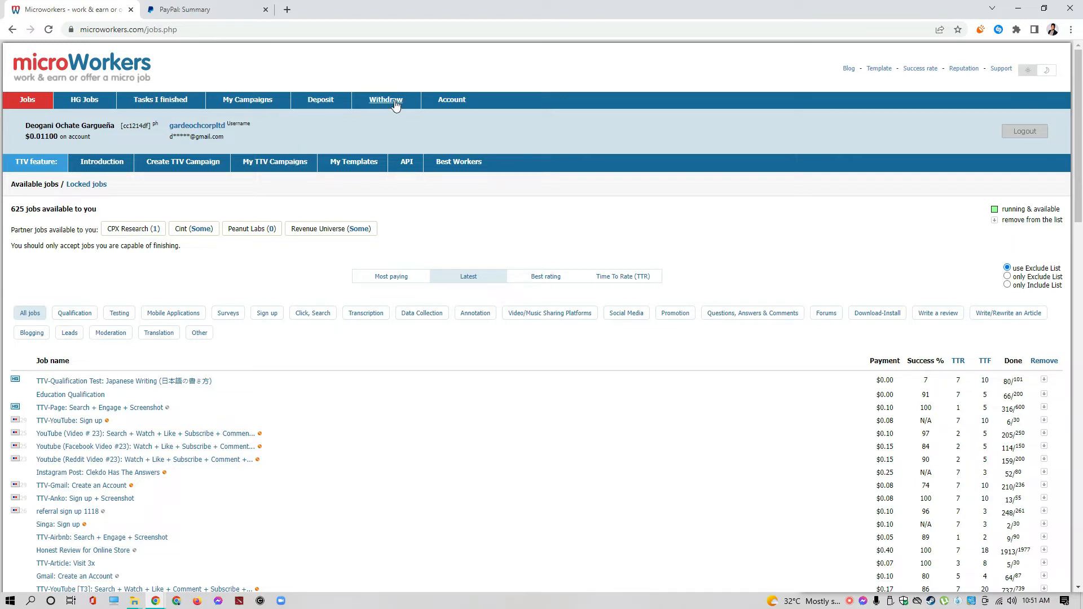
pyautogui.click(385, 100)
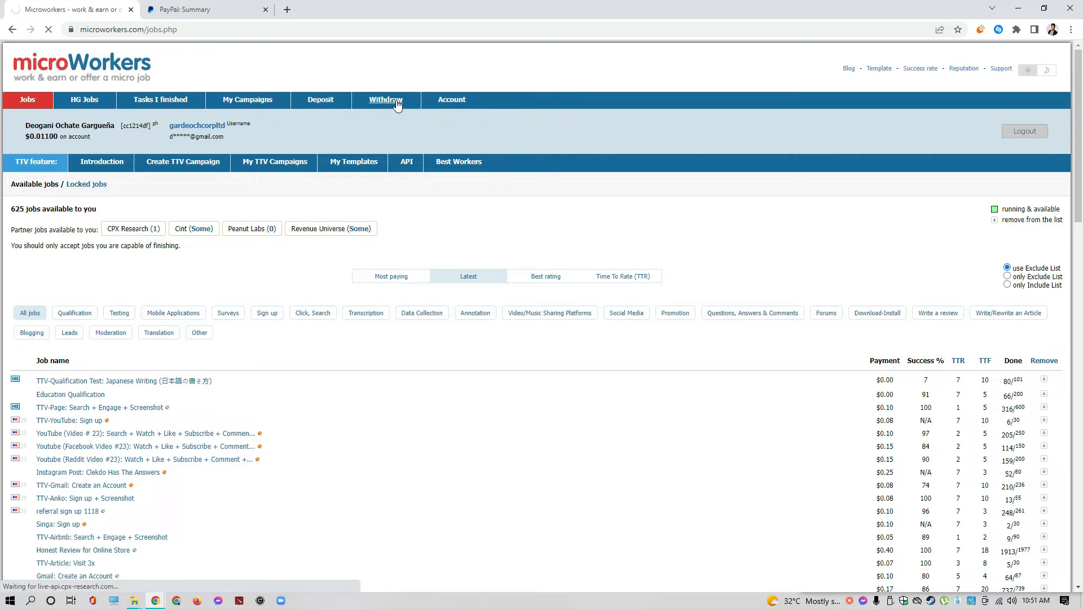
pyautogui.click(385, 99)
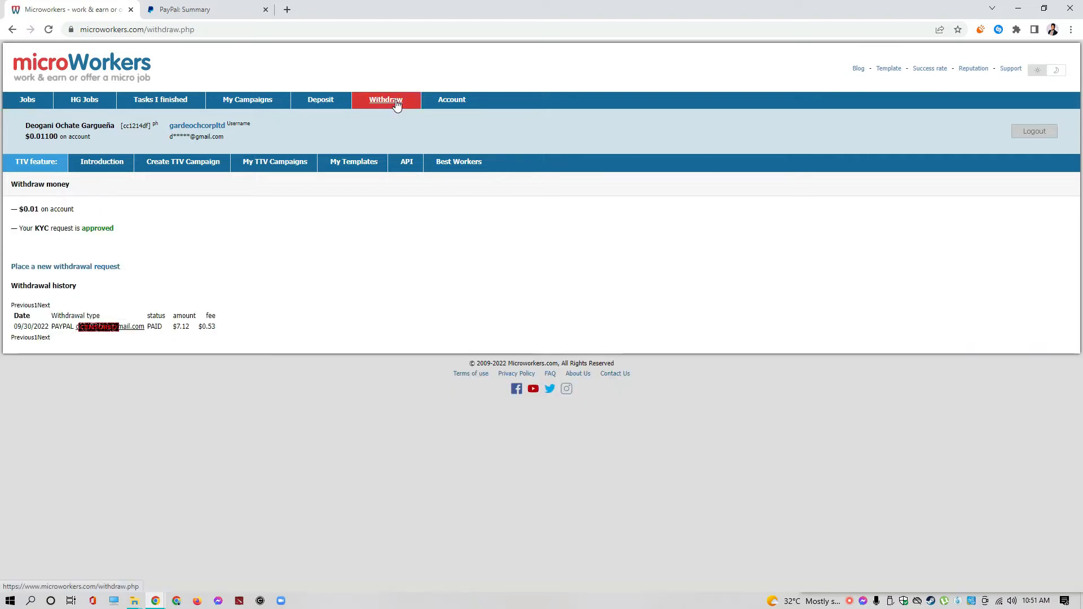
pyautogui.moveTo(2, 478)
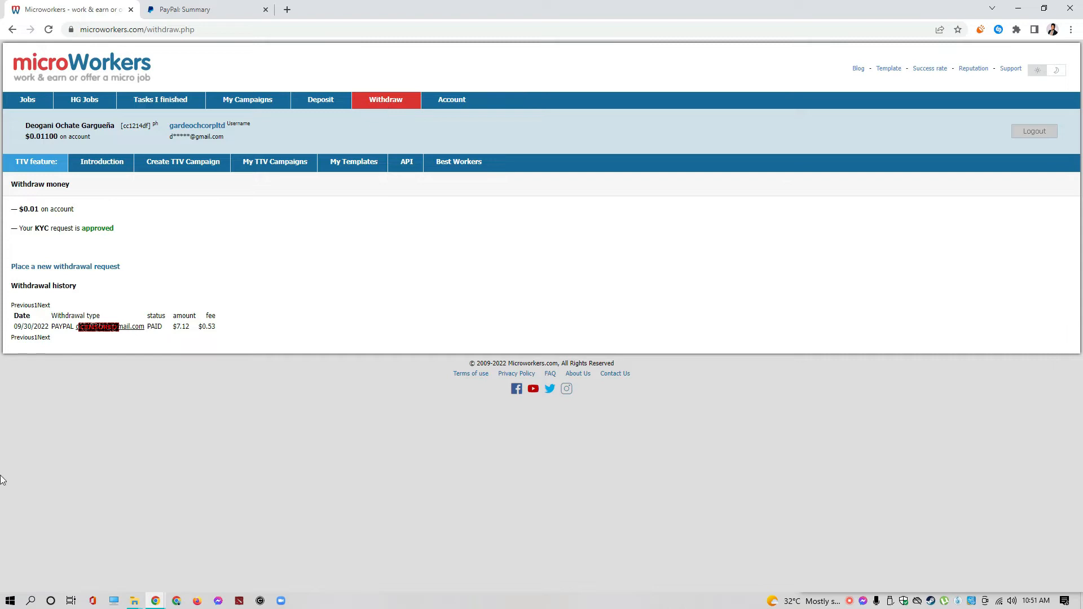
pyautogui.moveTo(113, 343)
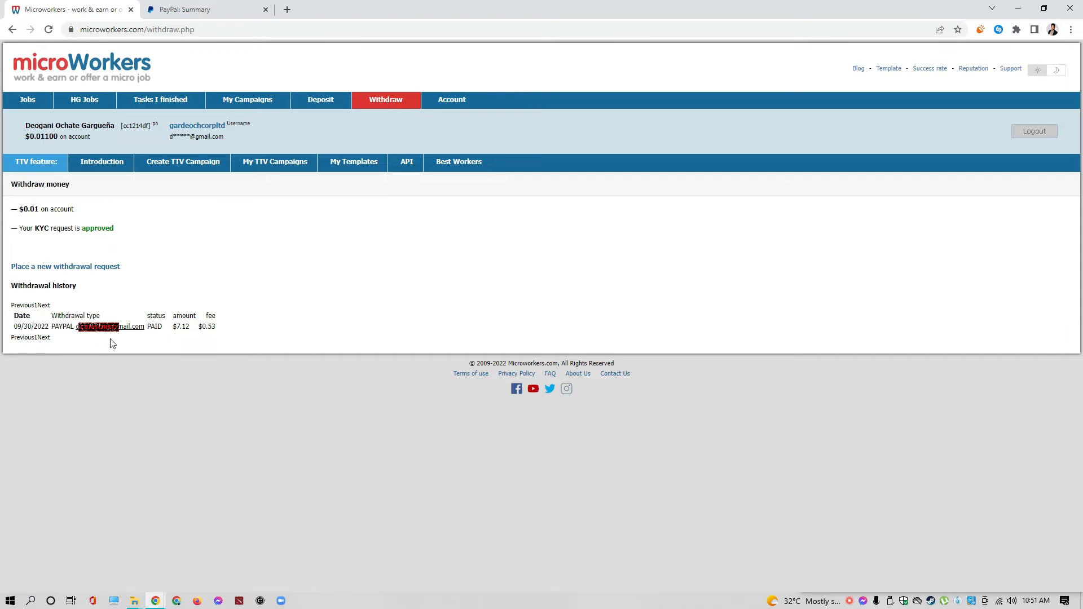
pyautogui.moveTo(114, 308)
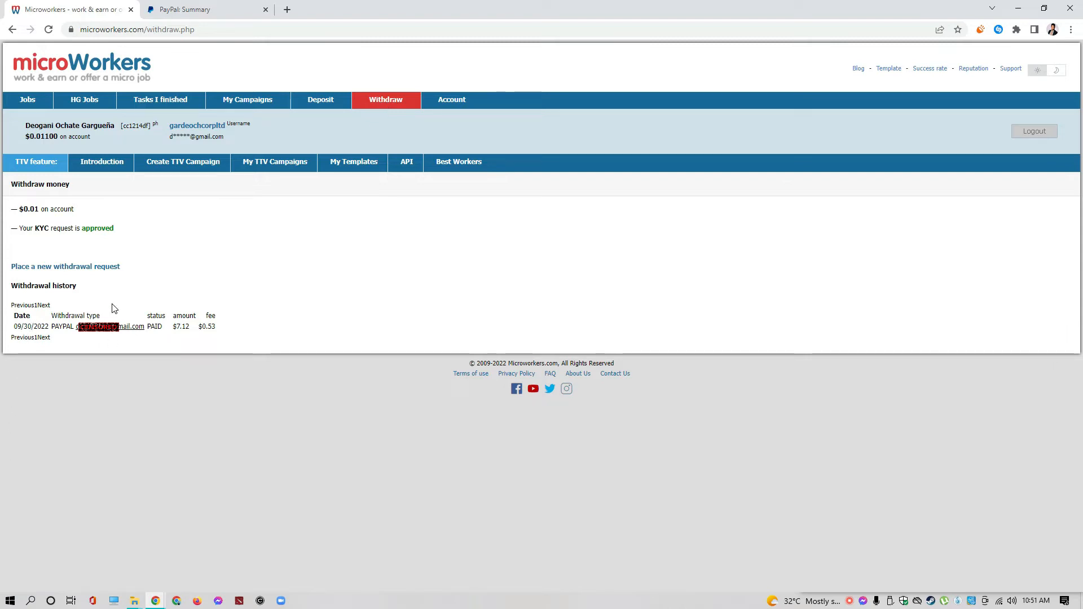
pyautogui.moveTo(67, 320)
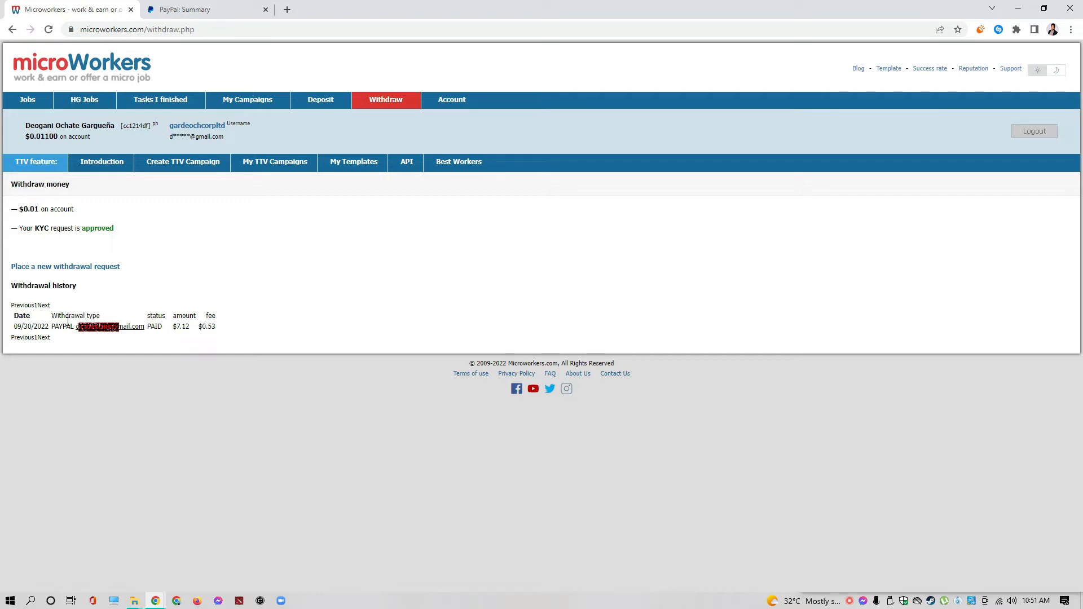
pyautogui.moveTo(59, 342)
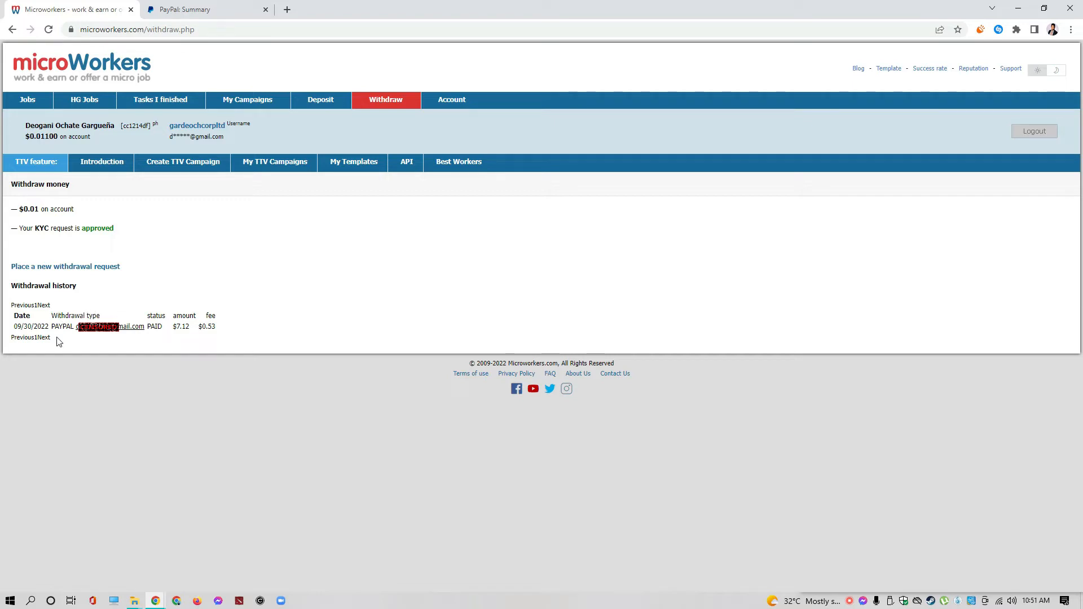
pyautogui.moveTo(192, 341)
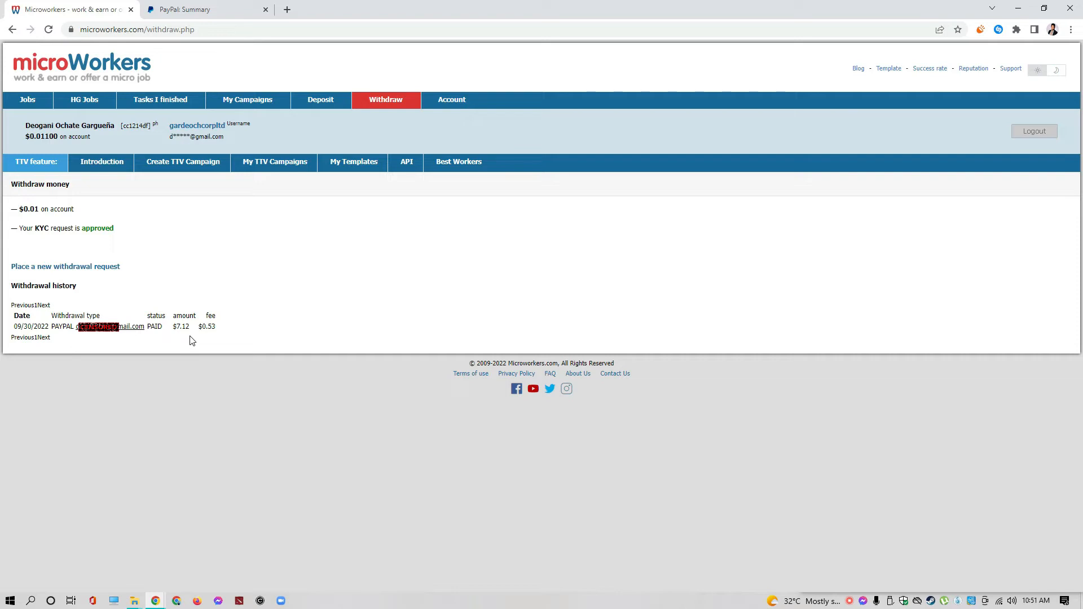
pyautogui.moveTo(66, 328)
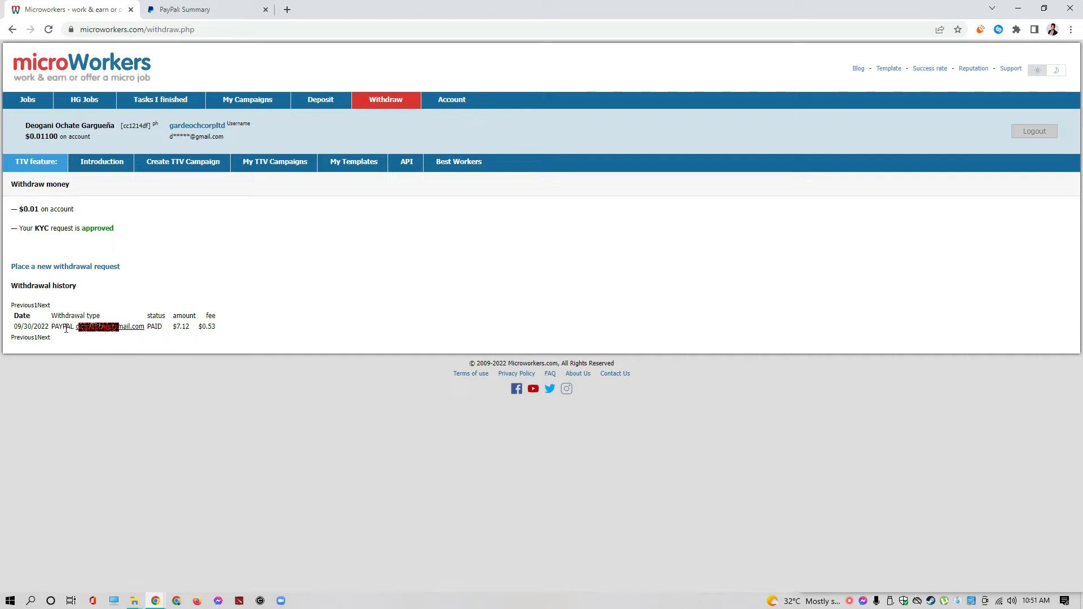
pyautogui.moveTo(228, 343)
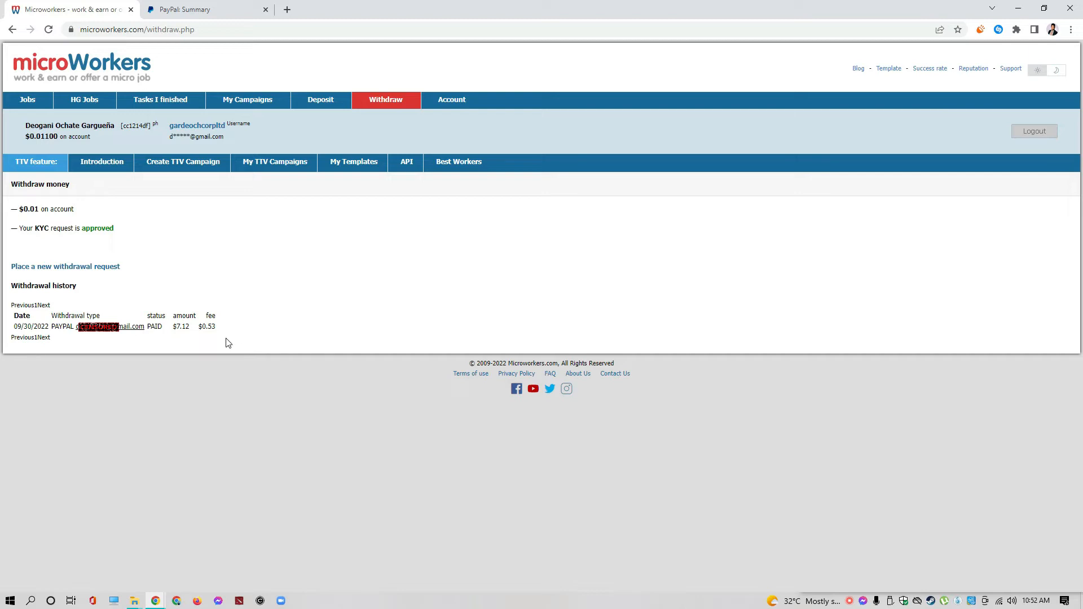
pyautogui.moveTo(255, 353)
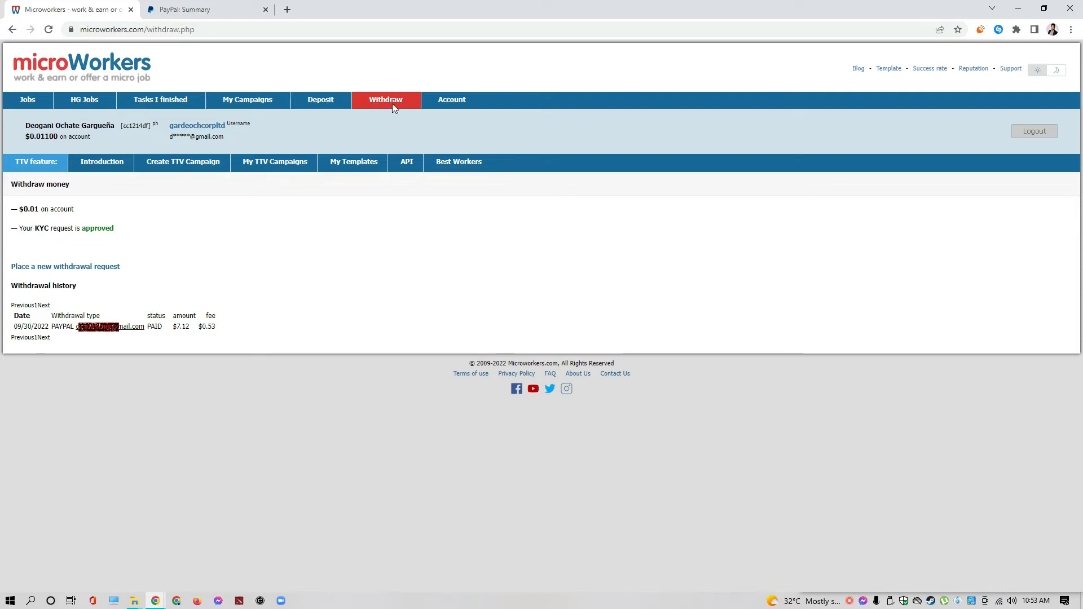
pyautogui.moveTo(30, 244)
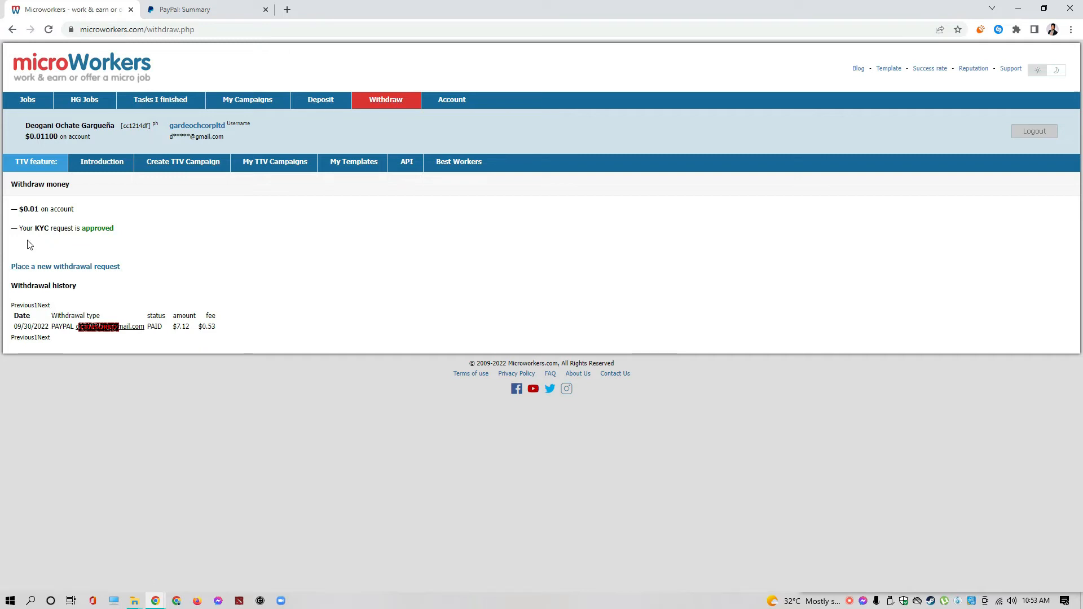
pyautogui.moveTo(36, 229)
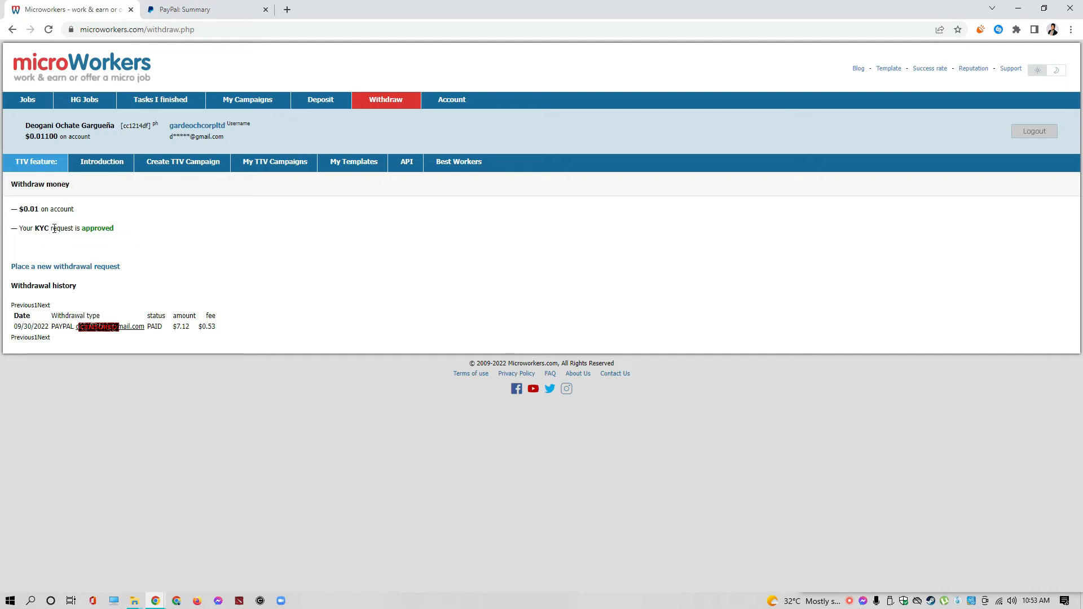
pyautogui.moveTo(68, 262)
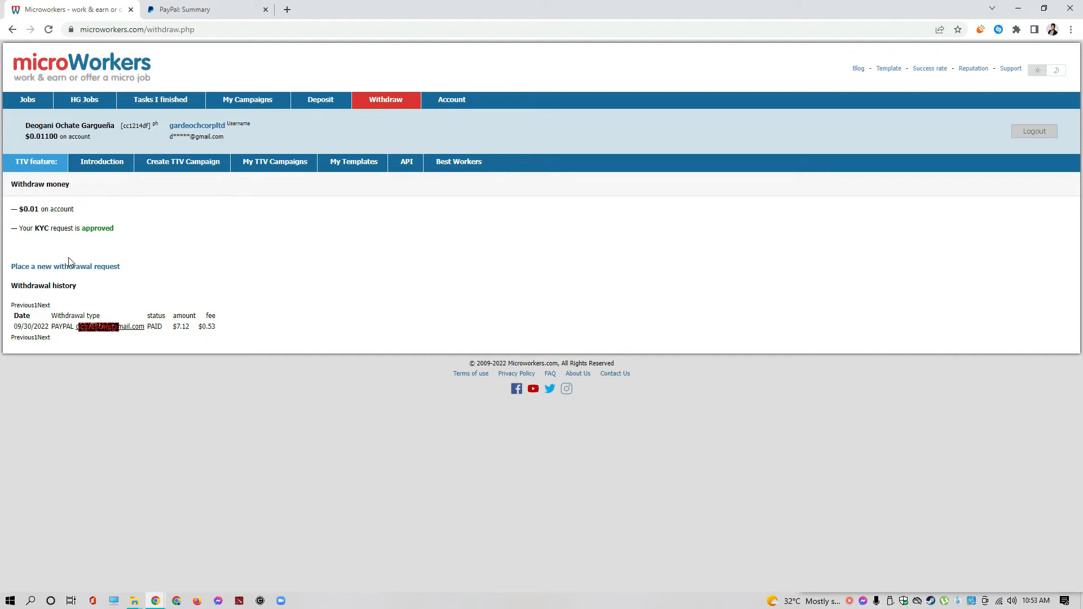
pyautogui.moveTo(338, 336)
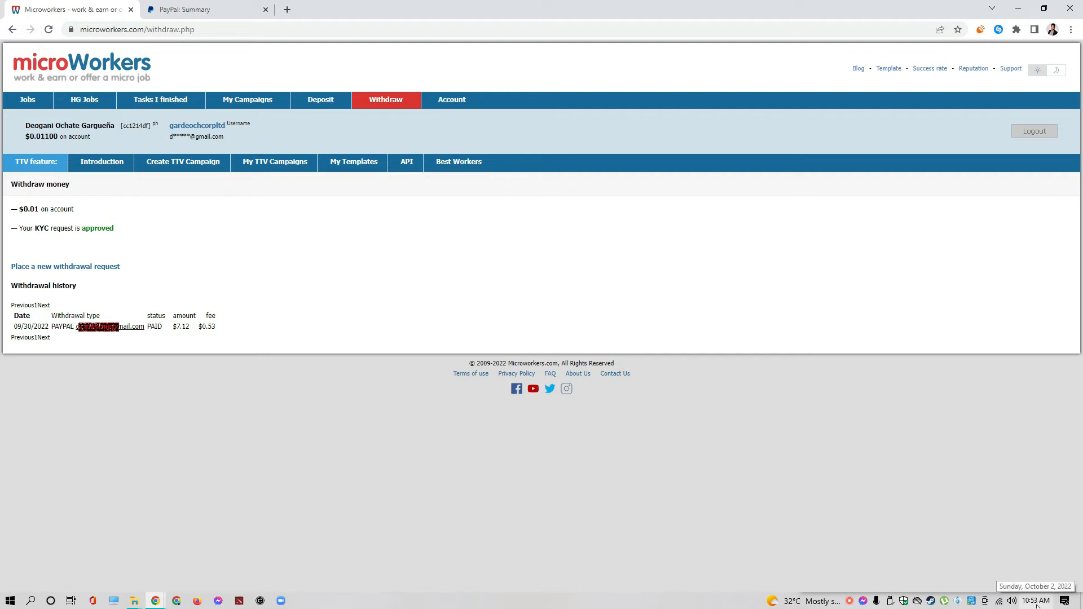
pyautogui.moveTo(426, 480)
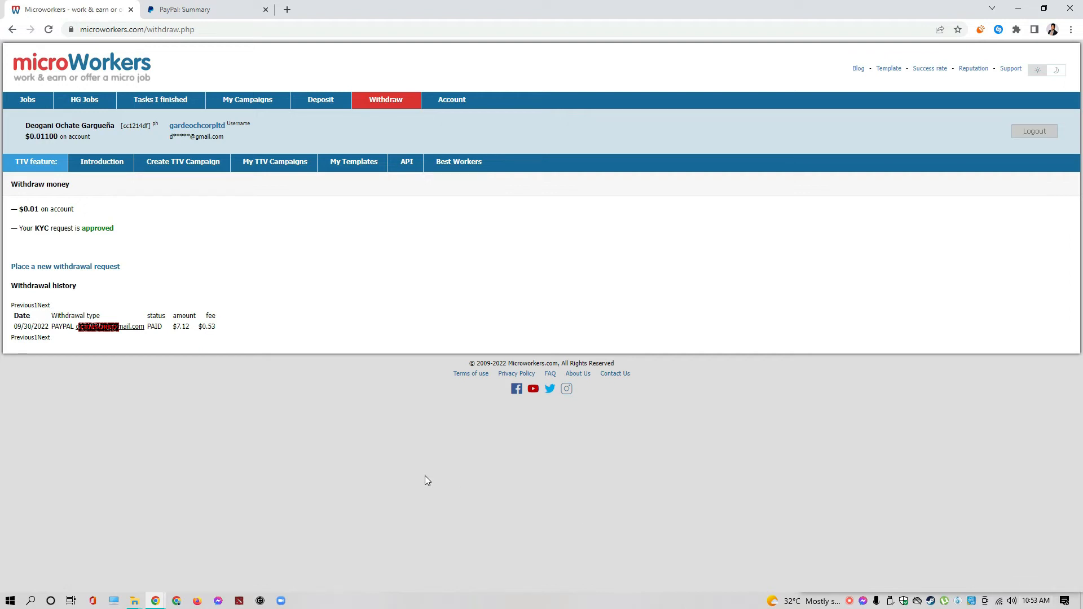
pyautogui.moveTo(941, 128)
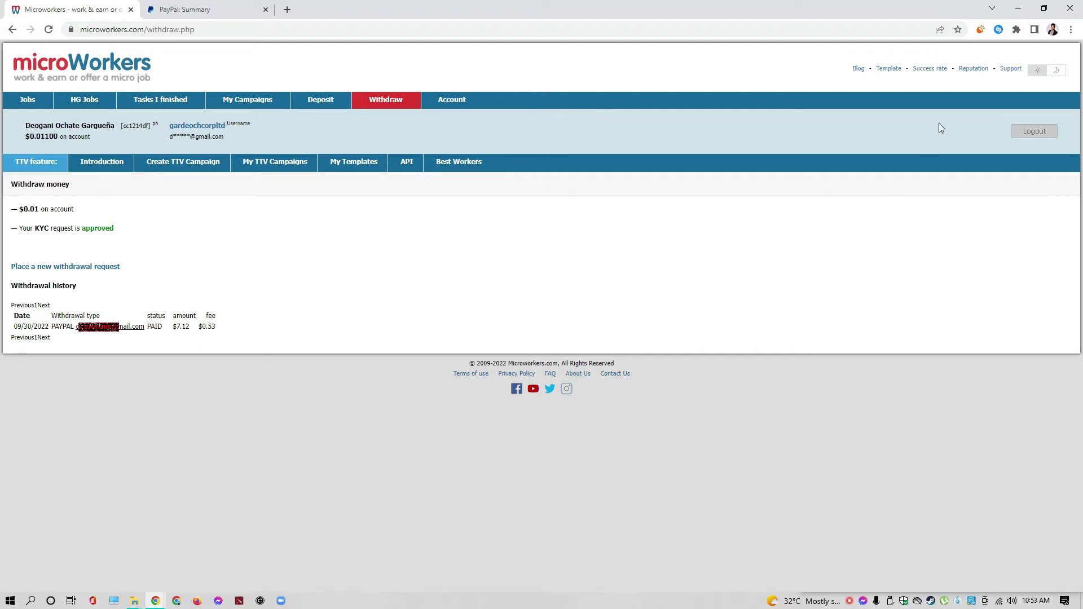
pyautogui.click(1010, 69)
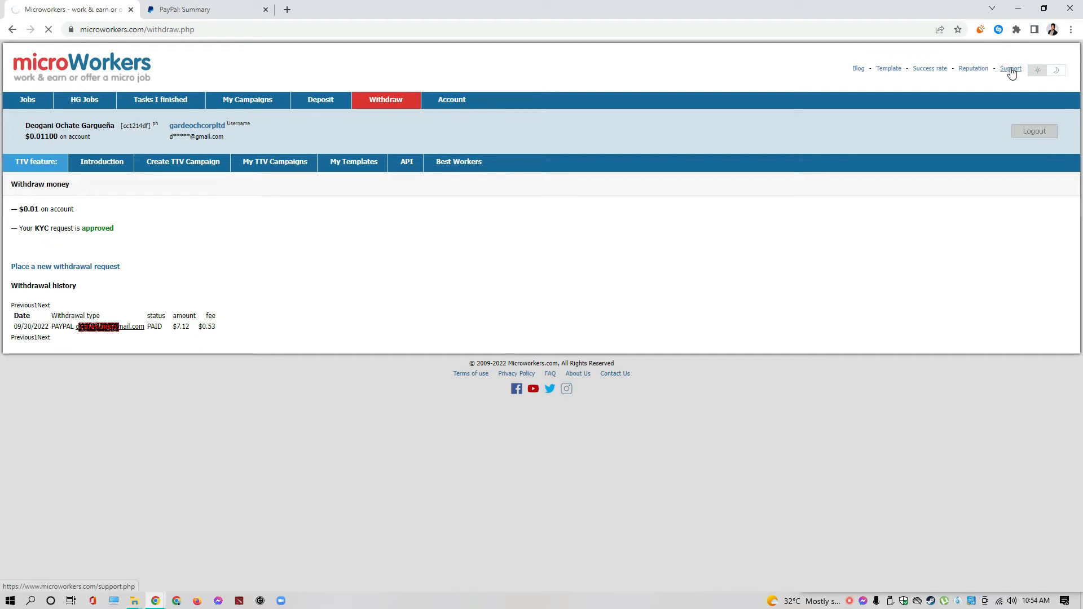
# - Check sent and received support messages, including the approved KYC one, then open Withdraw
pyautogui.click(1010, 68)
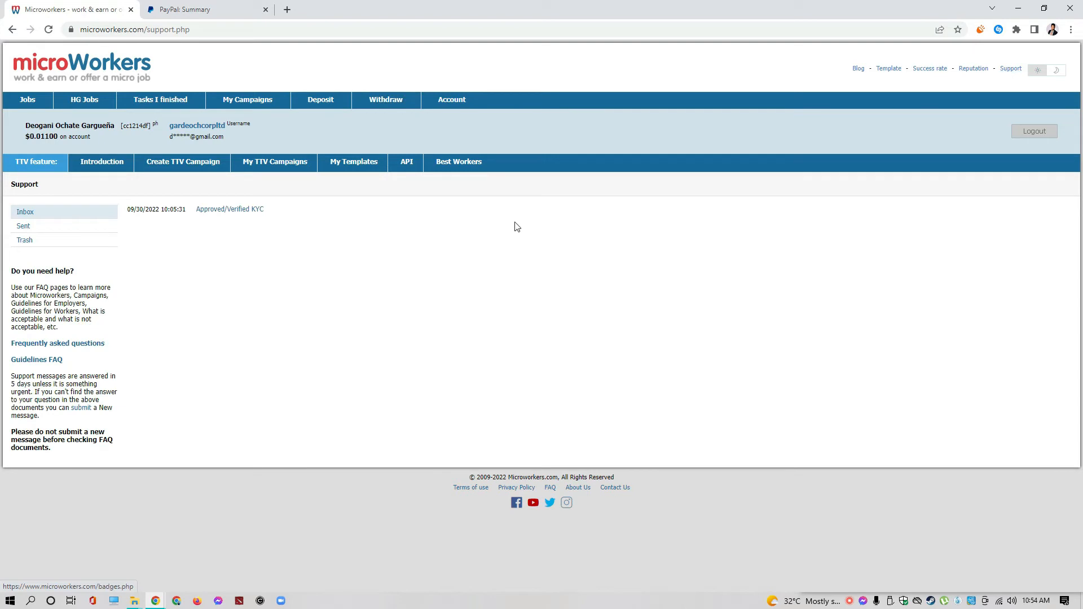
pyautogui.click(23, 226)
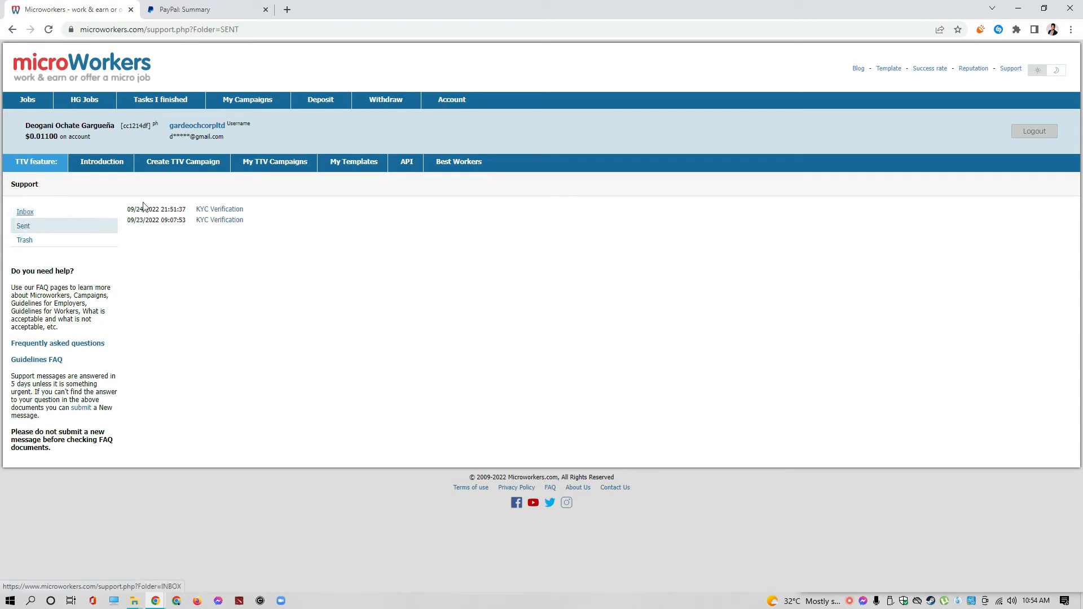
pyautogui.moveTo(191, 225)
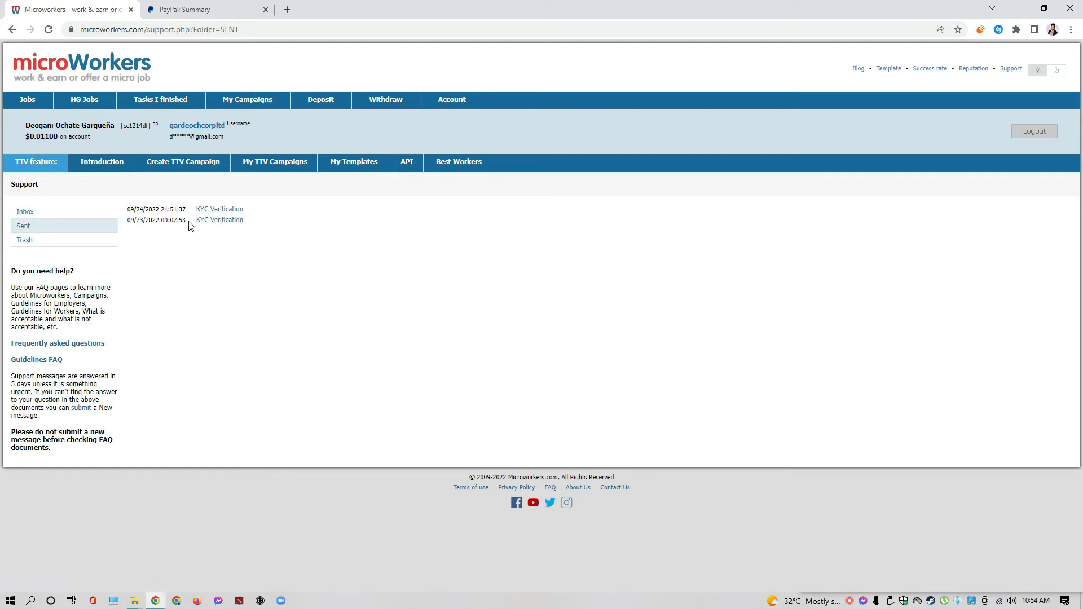
pyautogui.moveTo(186, 230)
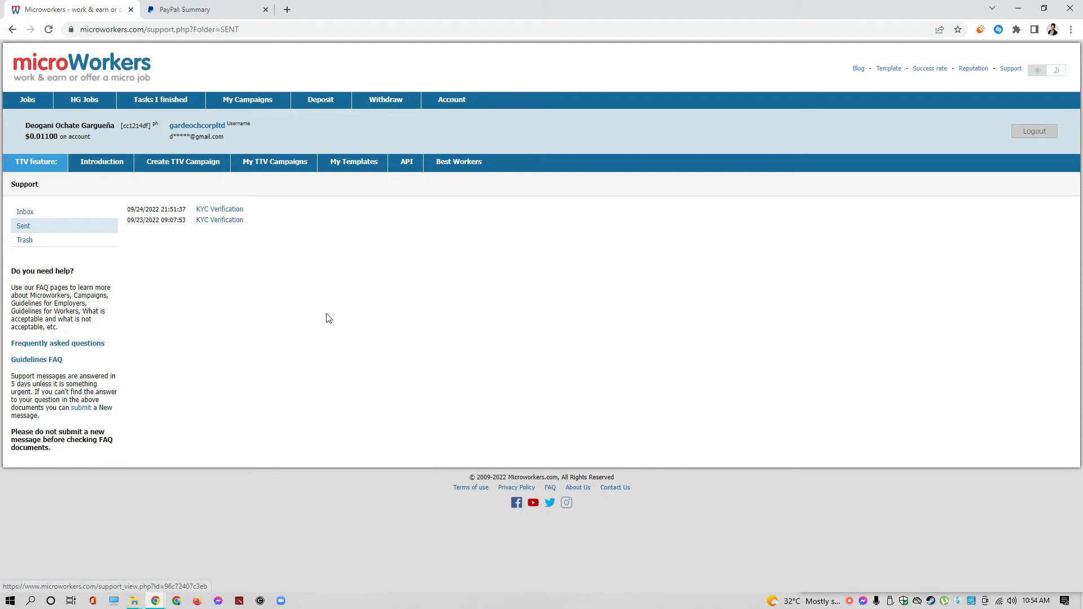
pyautogui.moveTo(221, 250)
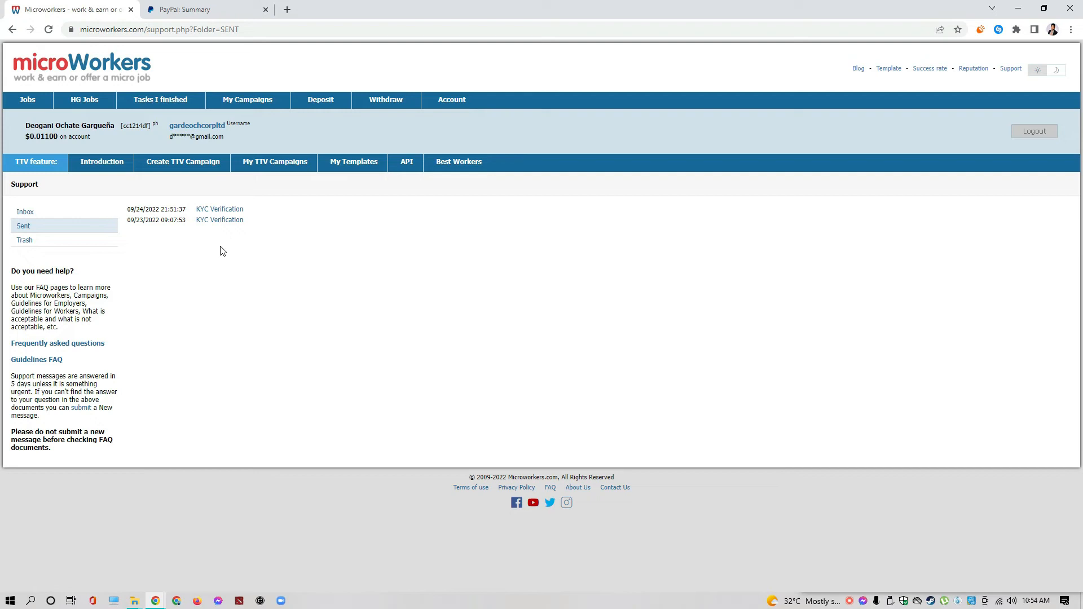
pyautogui.moveTo(626, 464)
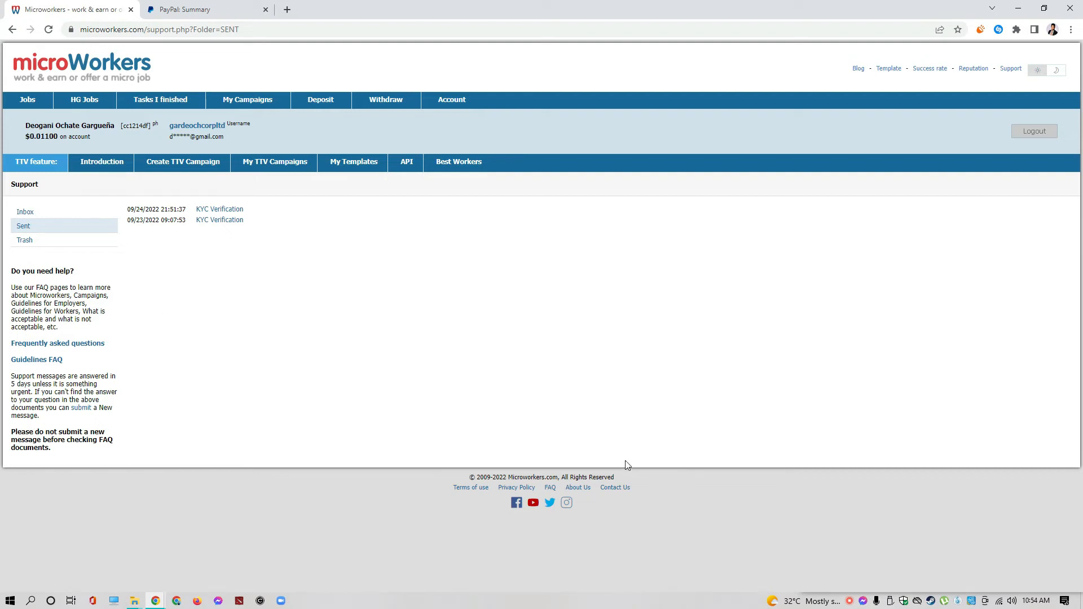
pyautogui.moveTo(609, 453)
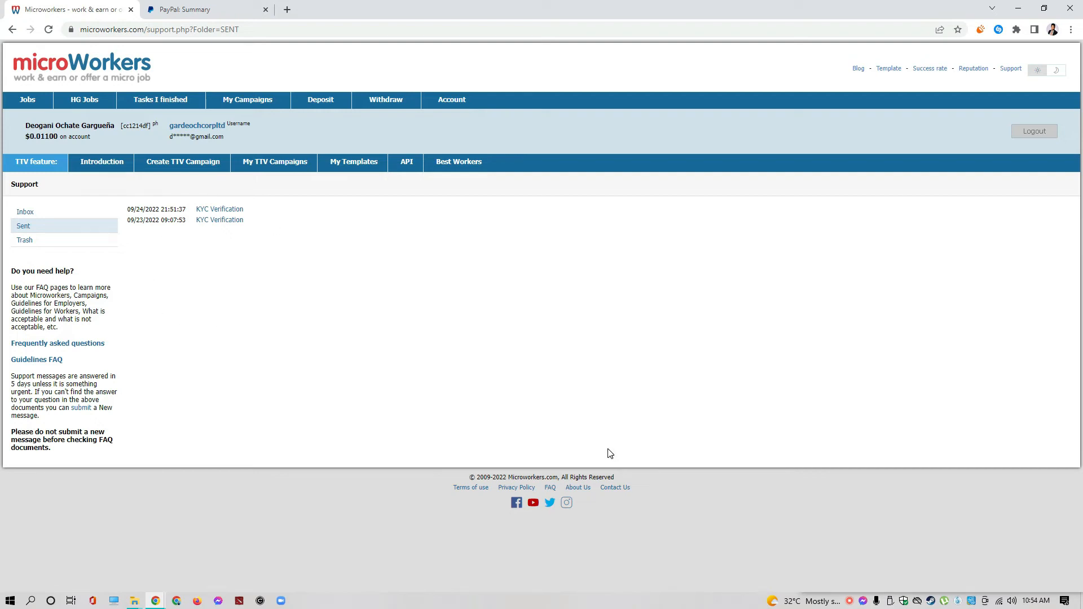
pyautogui.moveTo(461, 289)
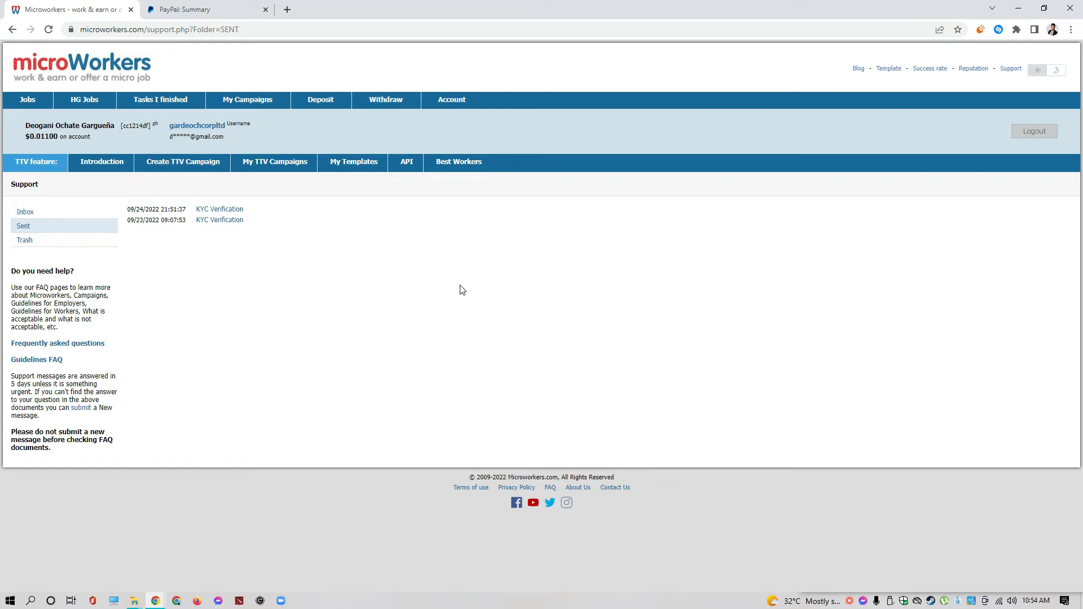
pyautogui.moveTo(15, 207)
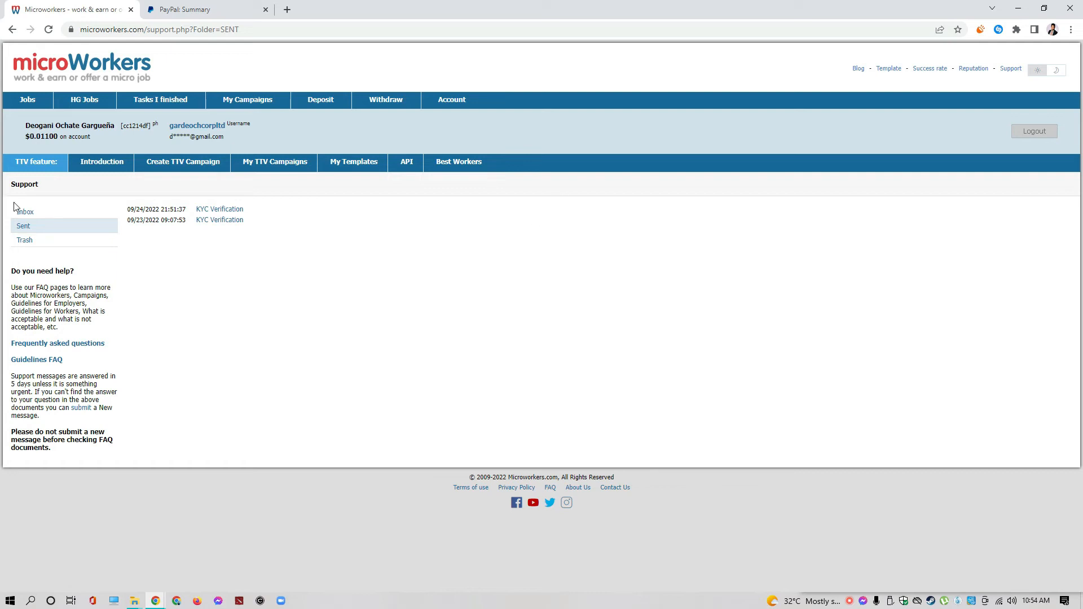
pyautogui.click(24, 211)
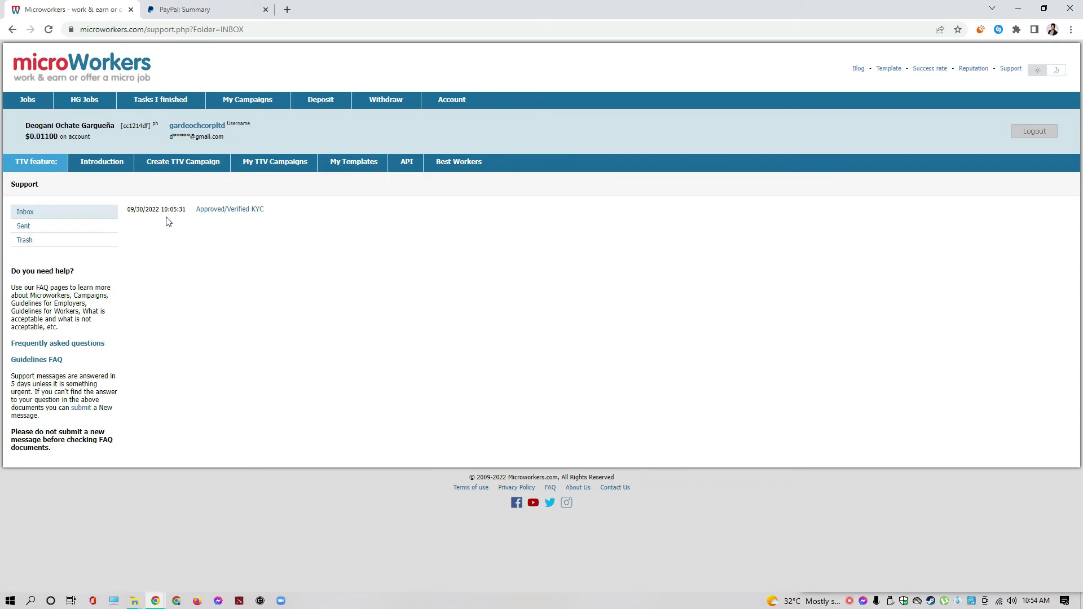
pyautogui.moveTo(241, 213)
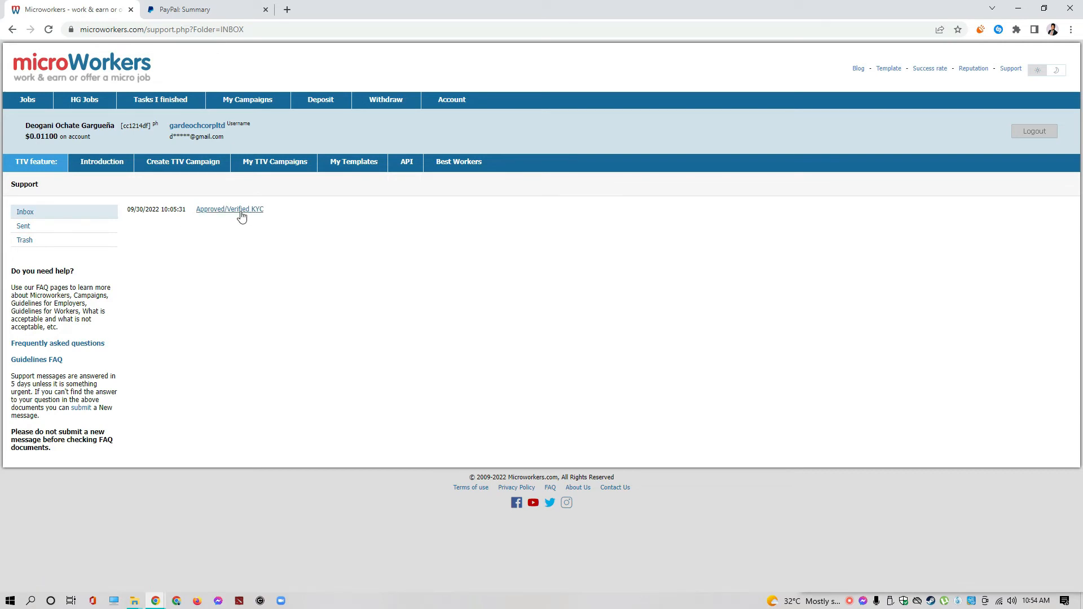
pyautogui.moveTo(249, 215)
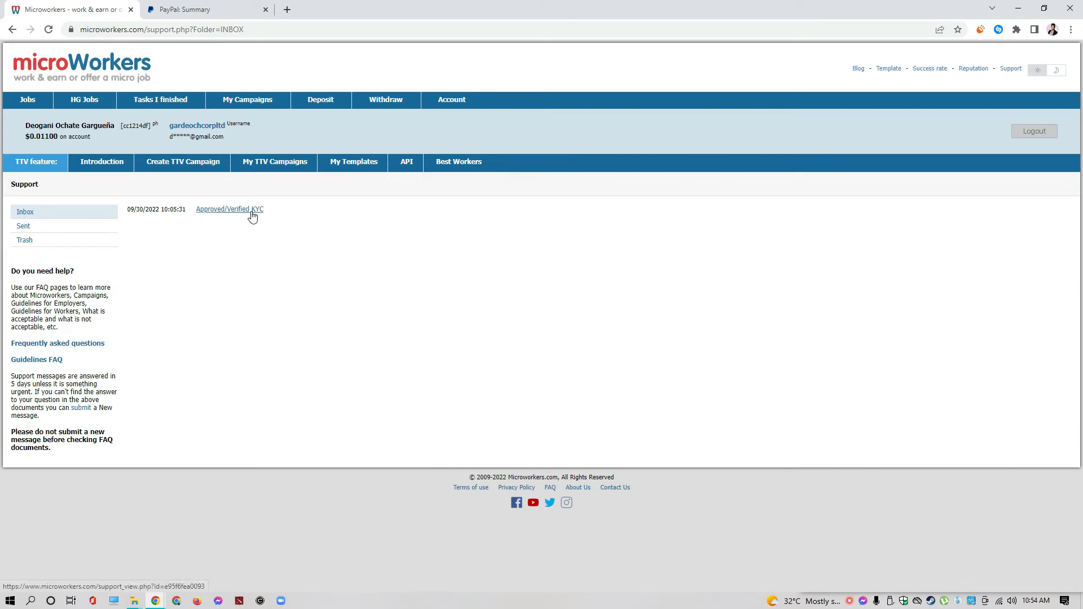
pyautogui.moveTo(250, 191)
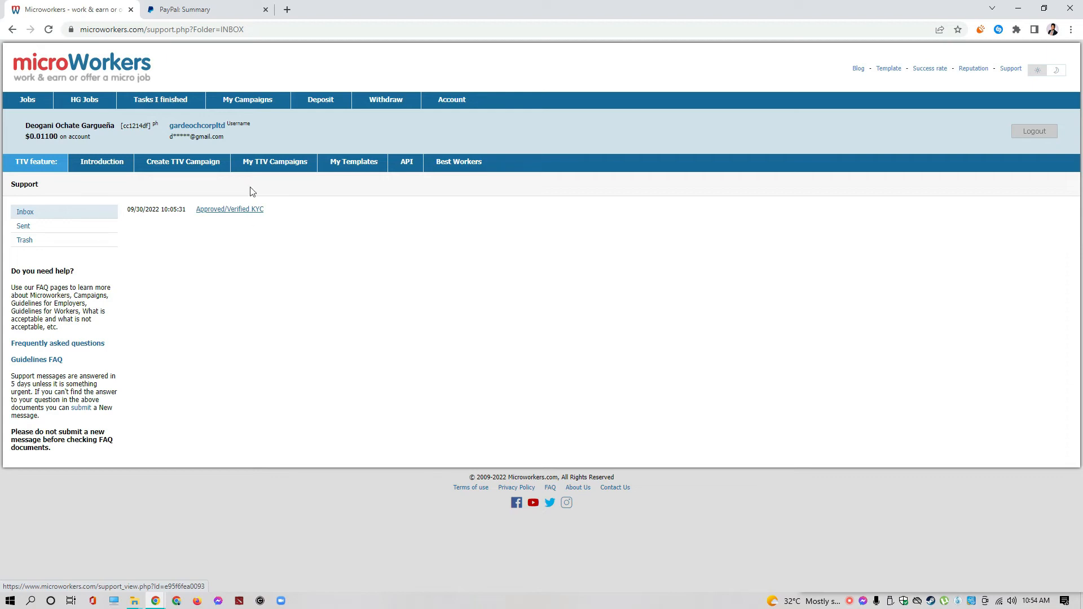
pyautogui.click(385, 99)
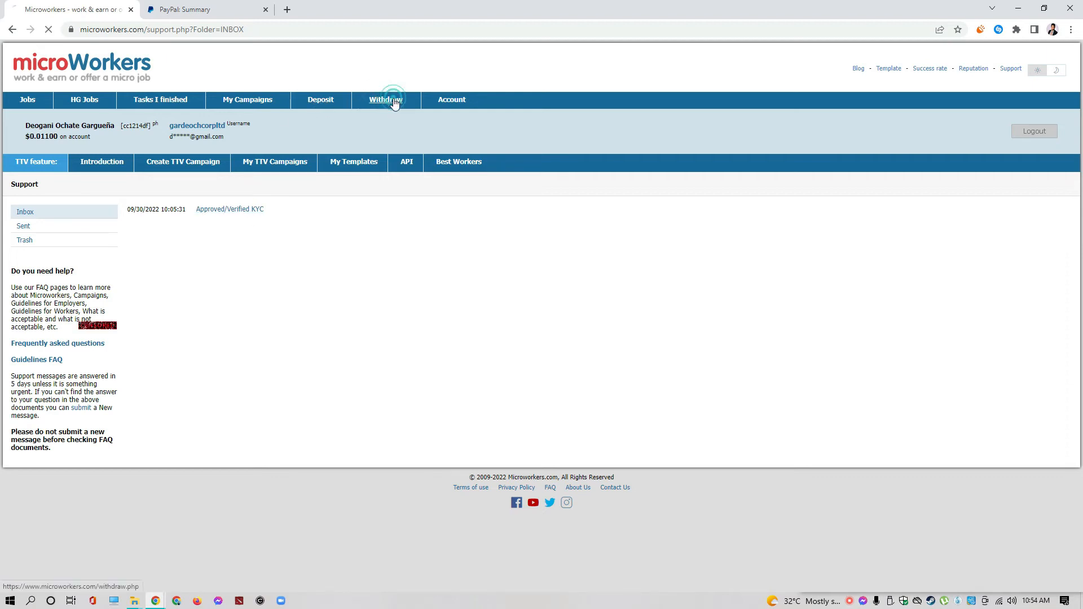
pyautogui.click(386, 99)
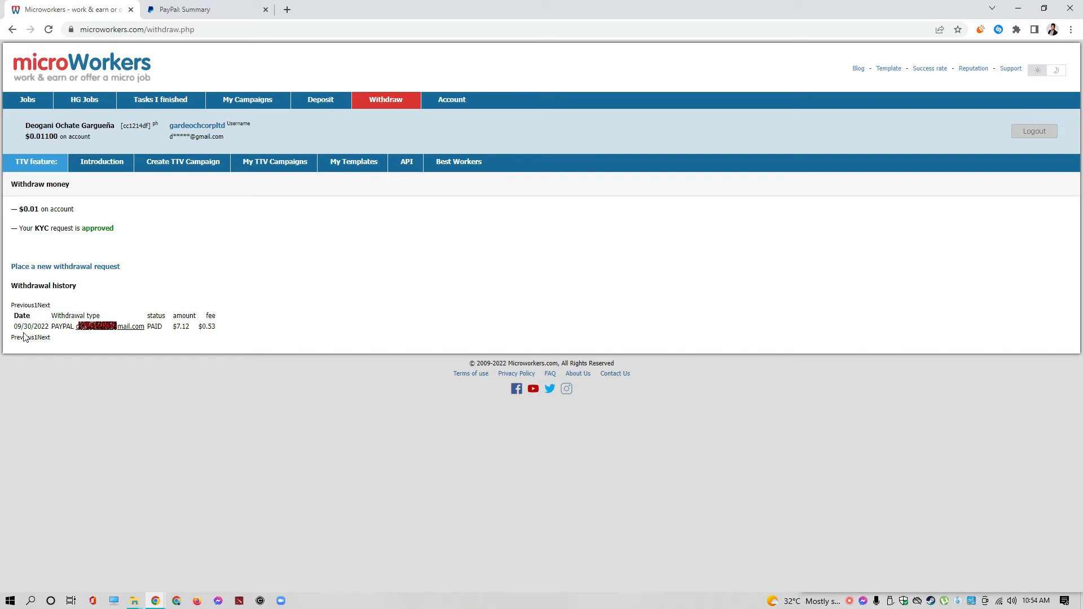
pyautogui.moveTo(817, 391)
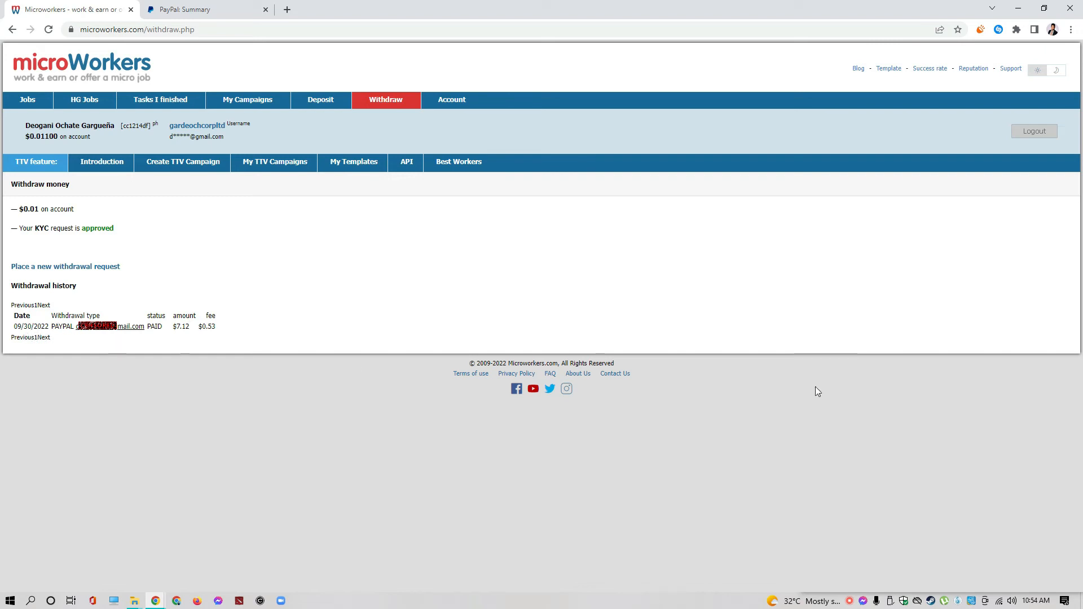
pyautogui.click(1034, 600)
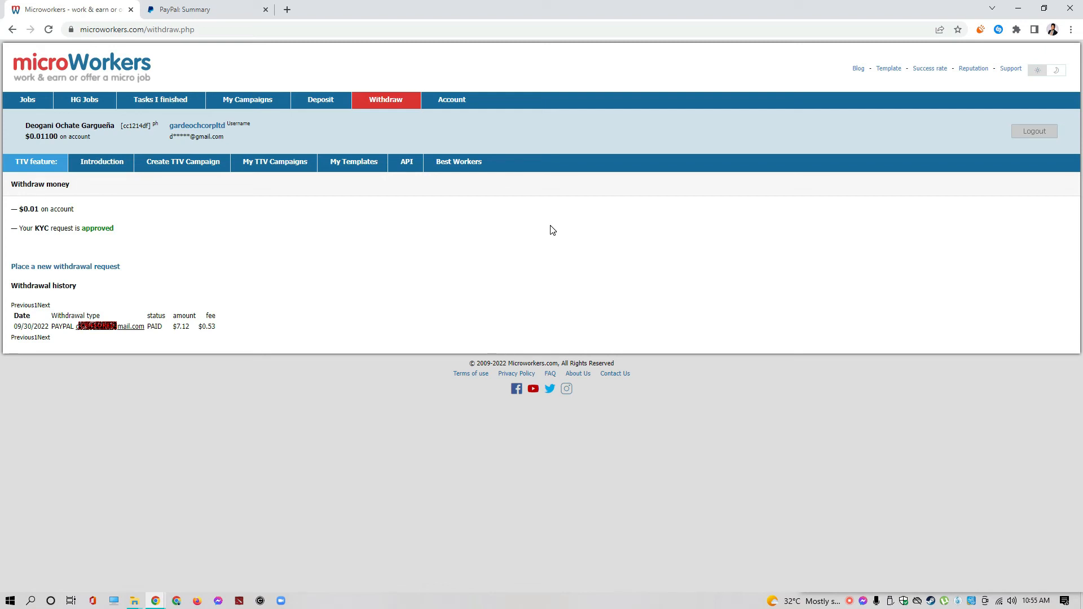
pyautogui.moveTo(172, 332)
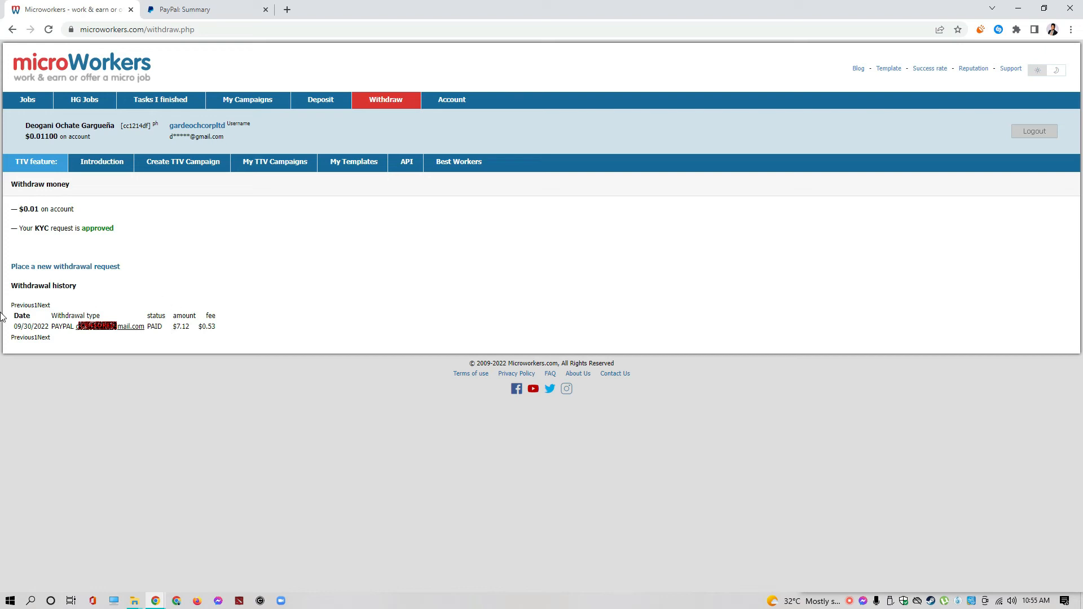
pyautogui.moveTo(166, 365)
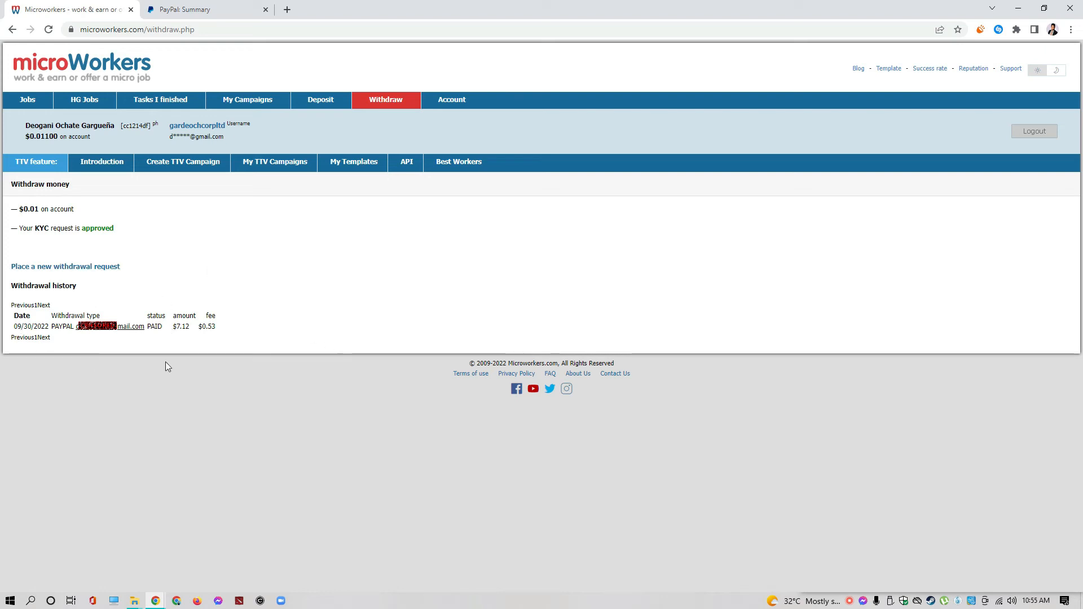
pyautogui.moveTo(86, 327)
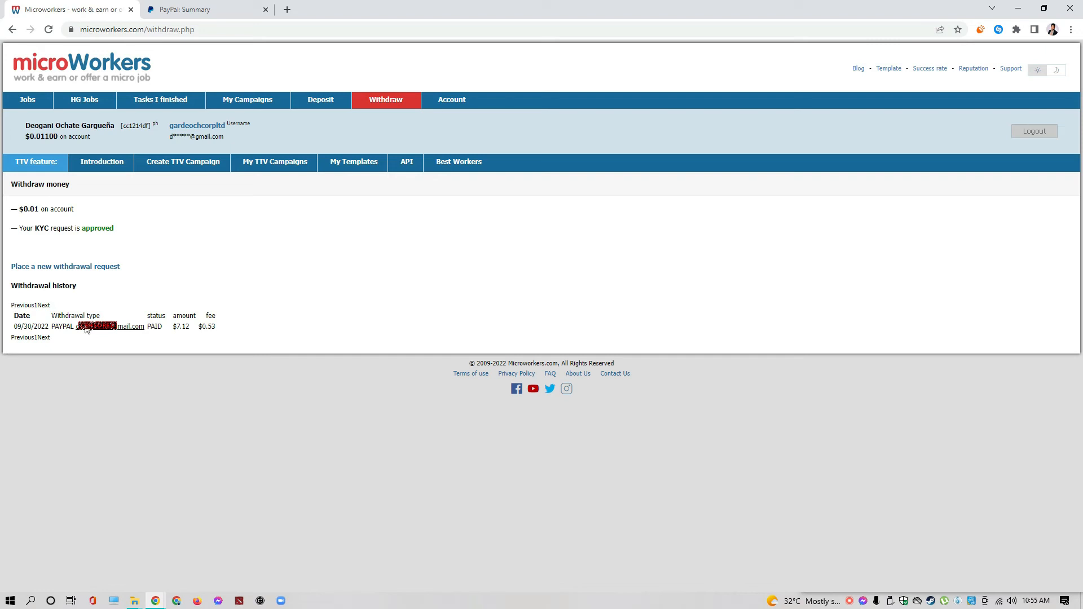
pyautogui.moveTo(209, 119)
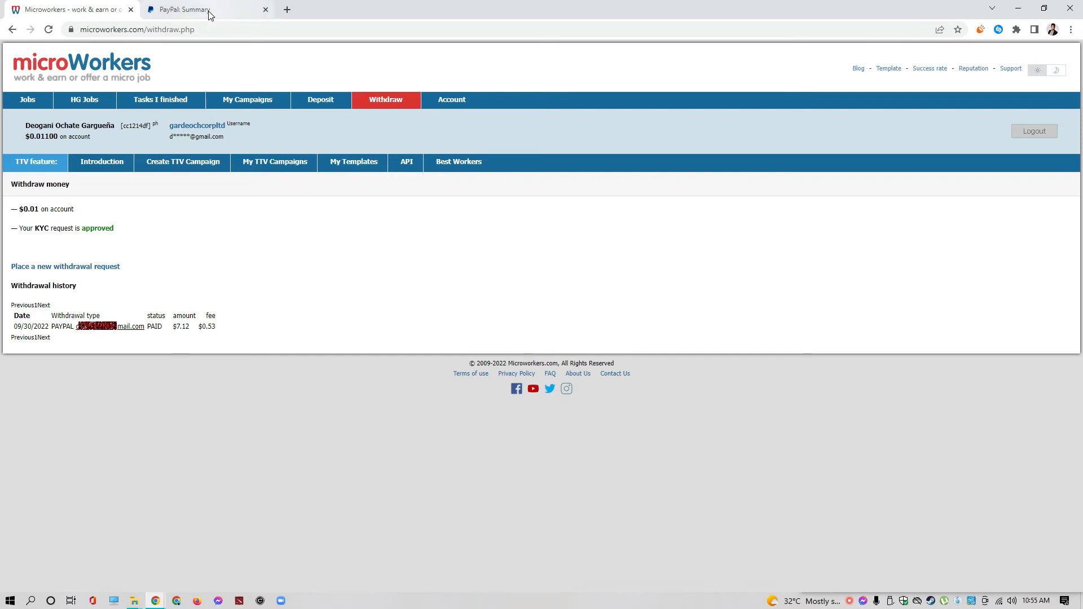
# - Switch to the PayPal Summary tab and open the $7.12 Weblabcentercom Inc payment
pyautogui.click(187, 9)
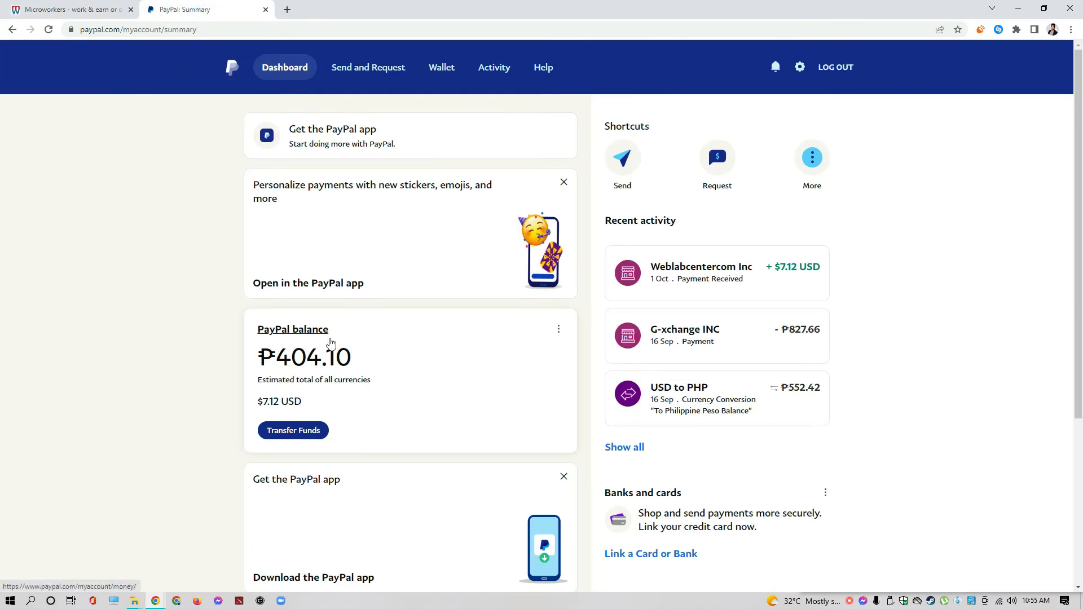
pyautogui.moveTo(383, 375)
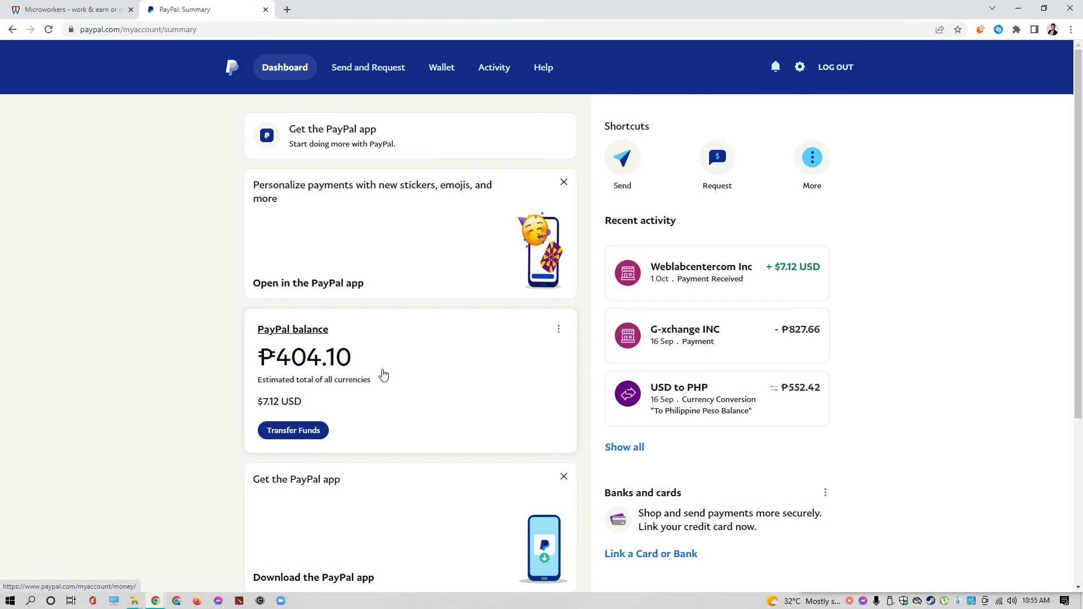
pyautogui.moveTo(349, 417)
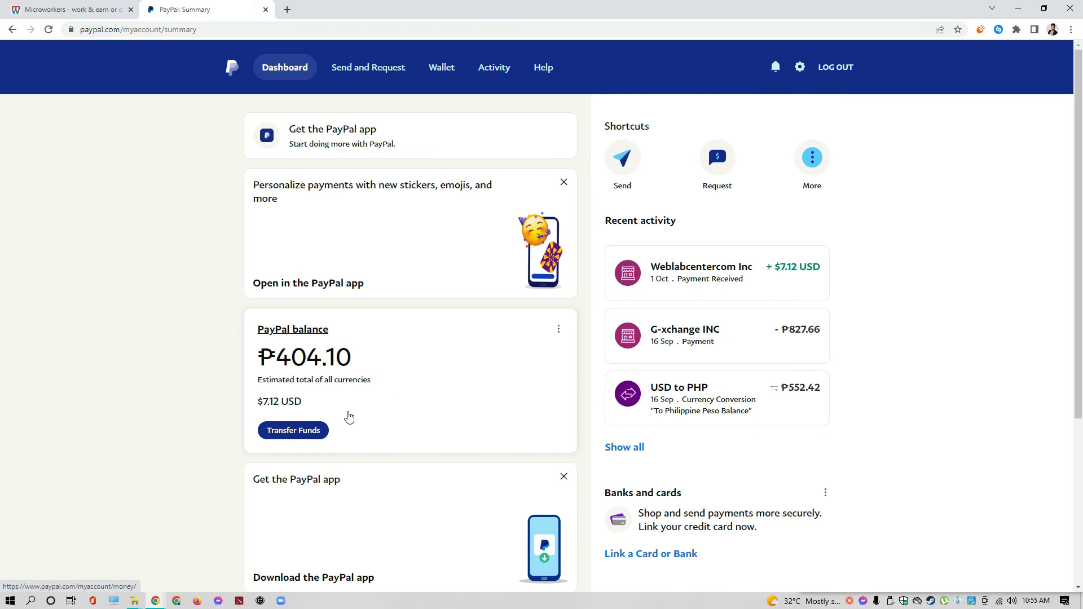
pyautogui.moveTo(268, 409)
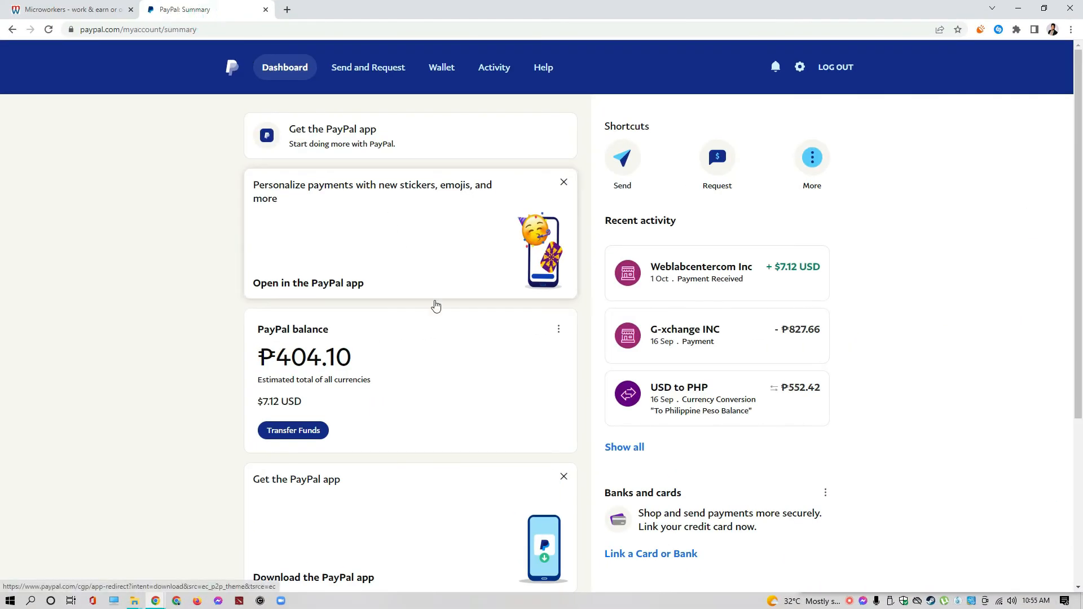
pyautogui.moveTo(713, 296)
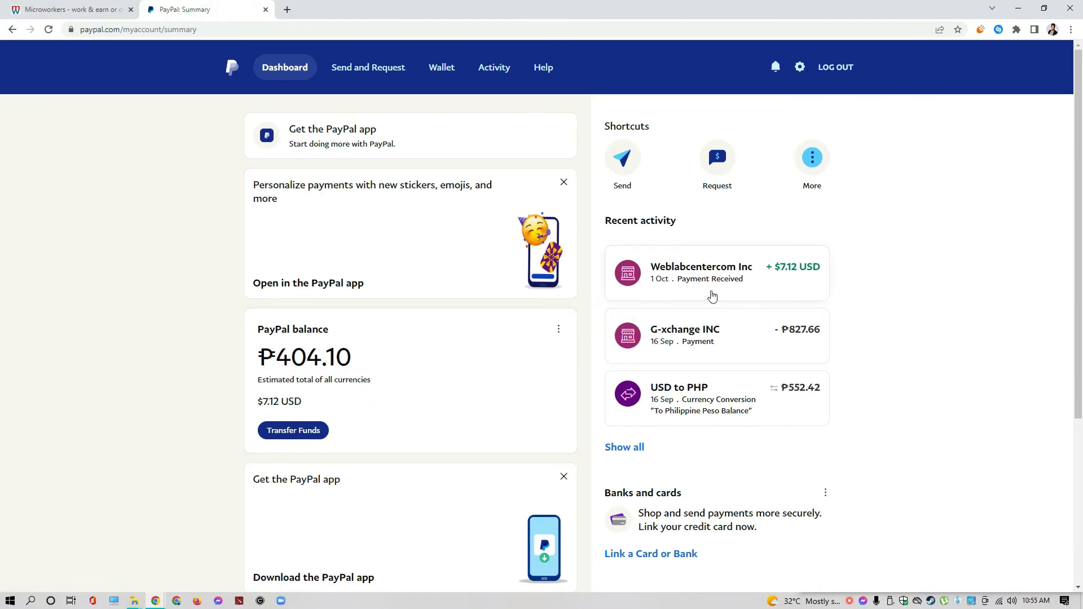
pyautogui.moveTo(670, 290)
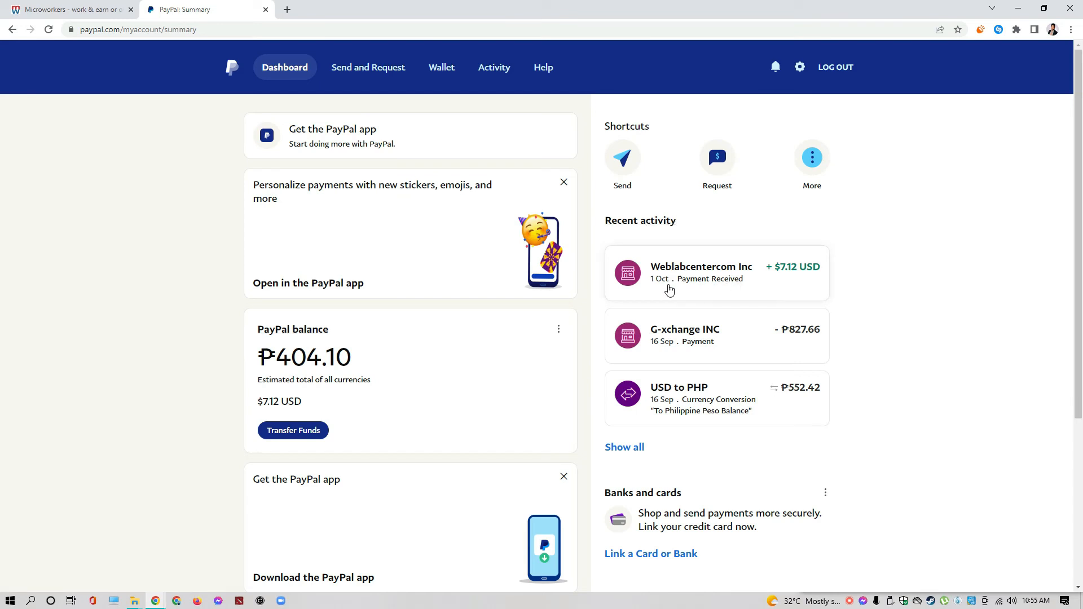
pyautogui.click(711, 273)
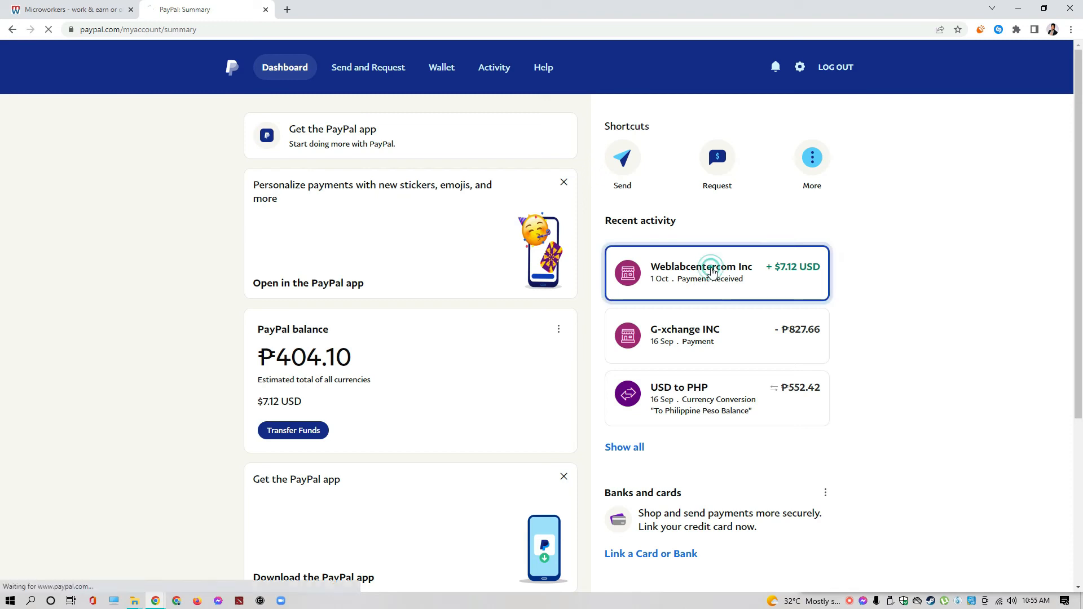
# - View the $7.12 USD Weblabcentercom Inc transaction details with its microWorkers thank-you note
pyautogui.click(716, 273)
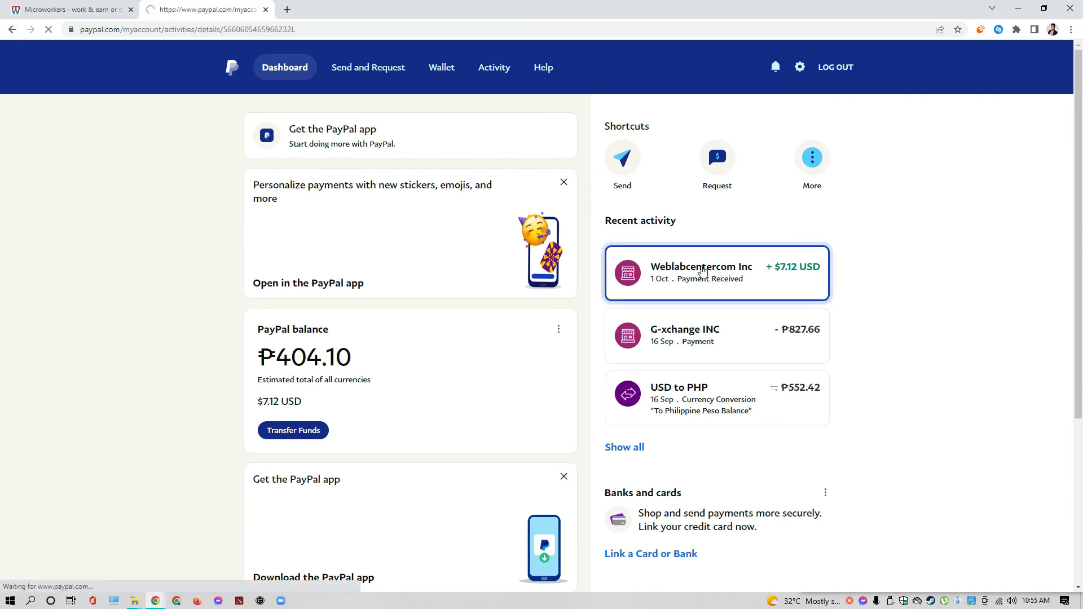
pyautogui.click(716, 272)
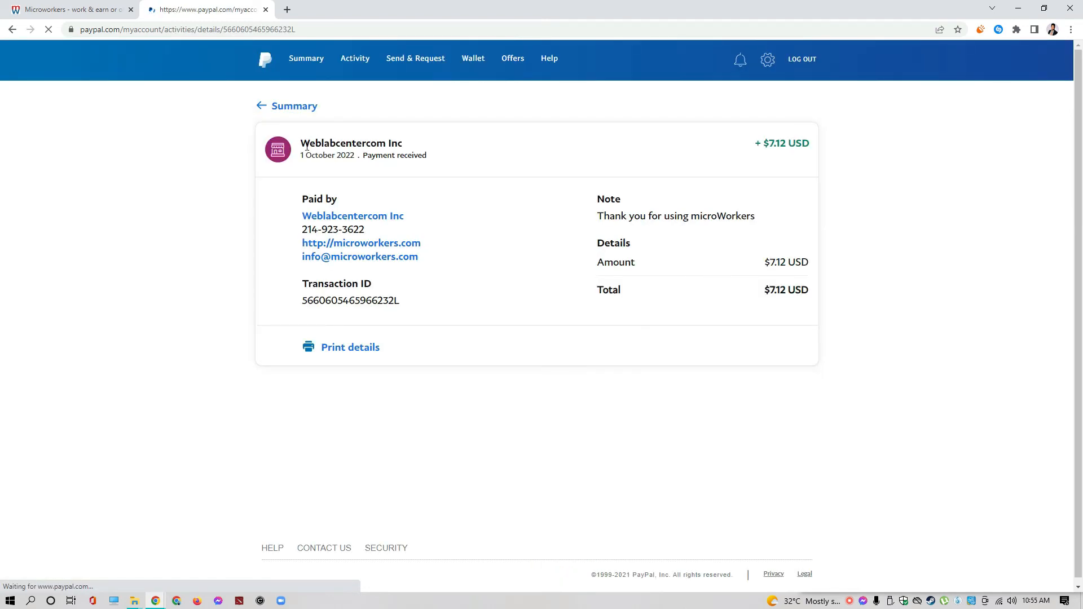
pyautogui.moveTo(426, 170)
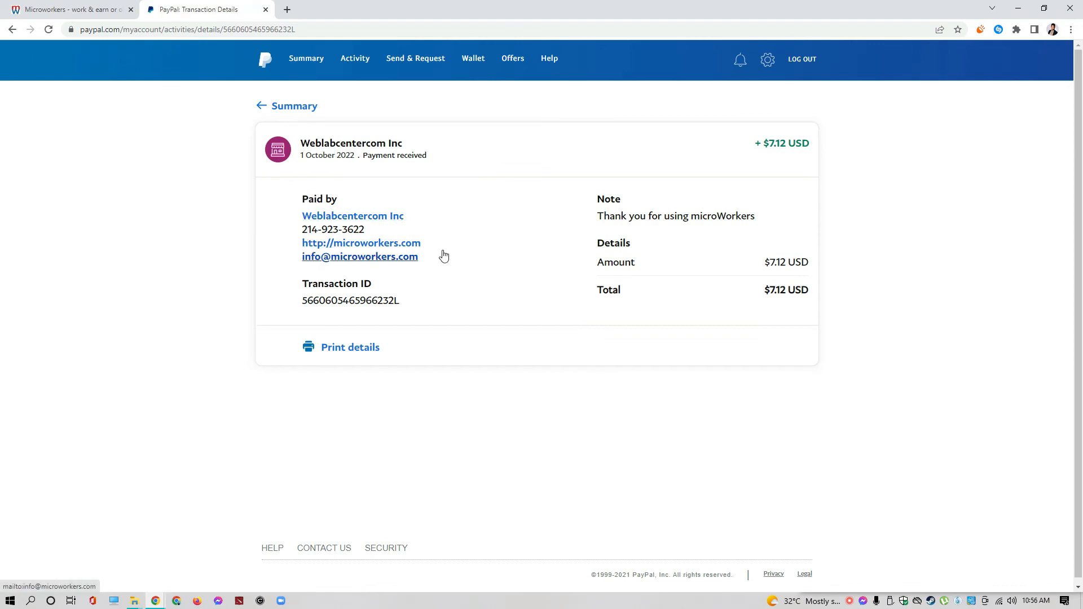
pyautogui.moveTo(646, 235)
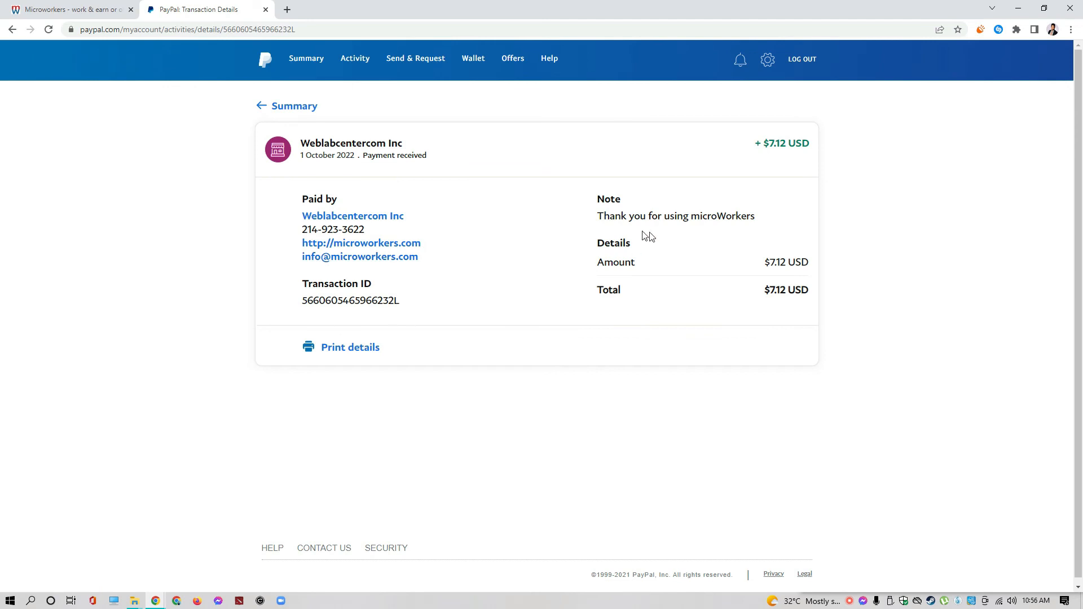
pyautogui.moveTo(789, 255)
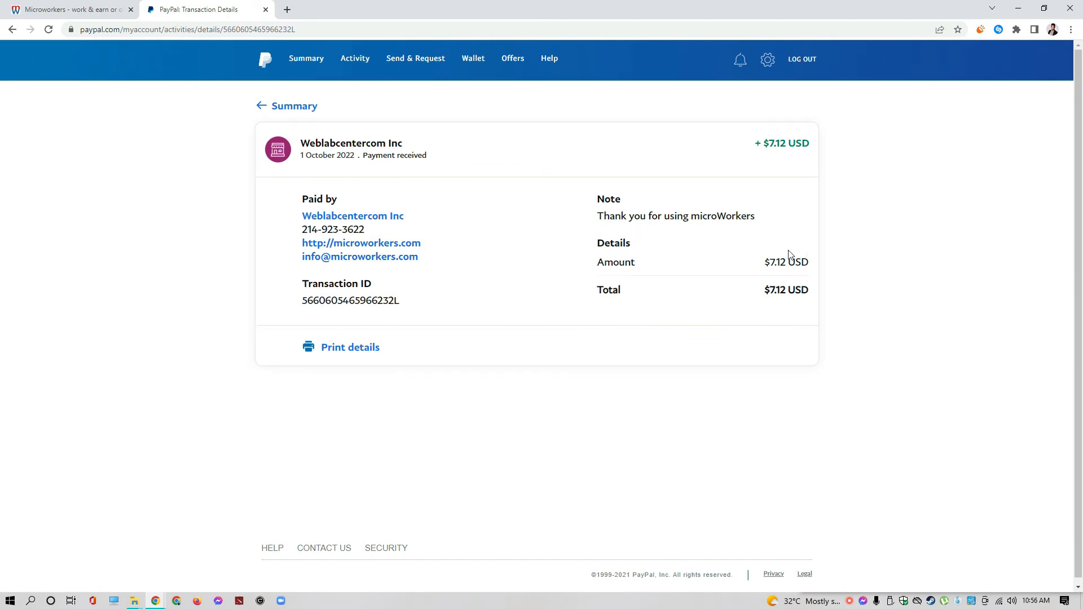
pyautogui.moveTo(756, 246)
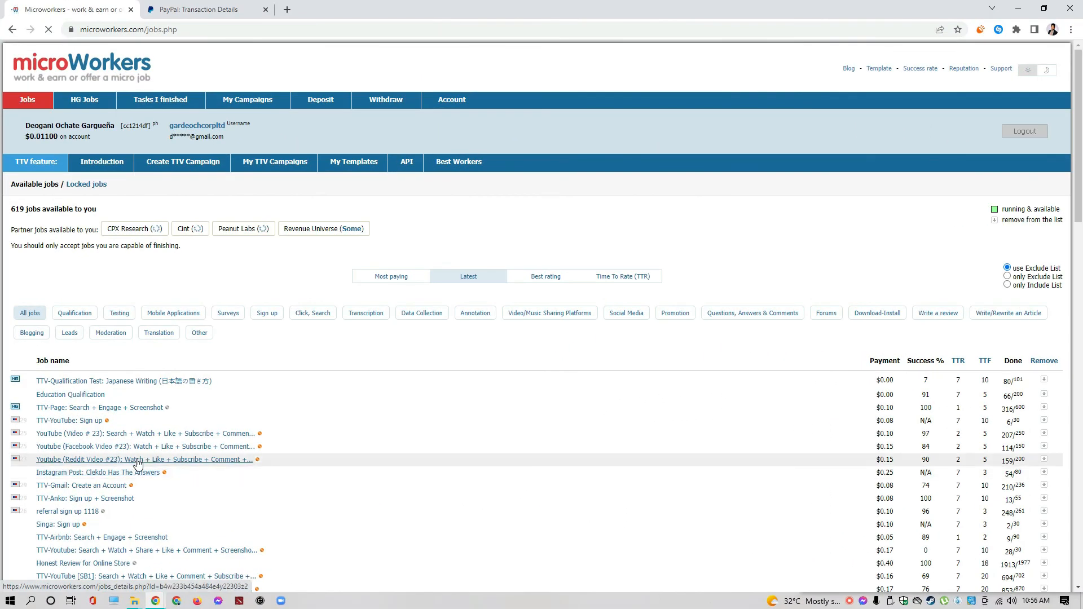
pyautogui.moveTo(110, 502)
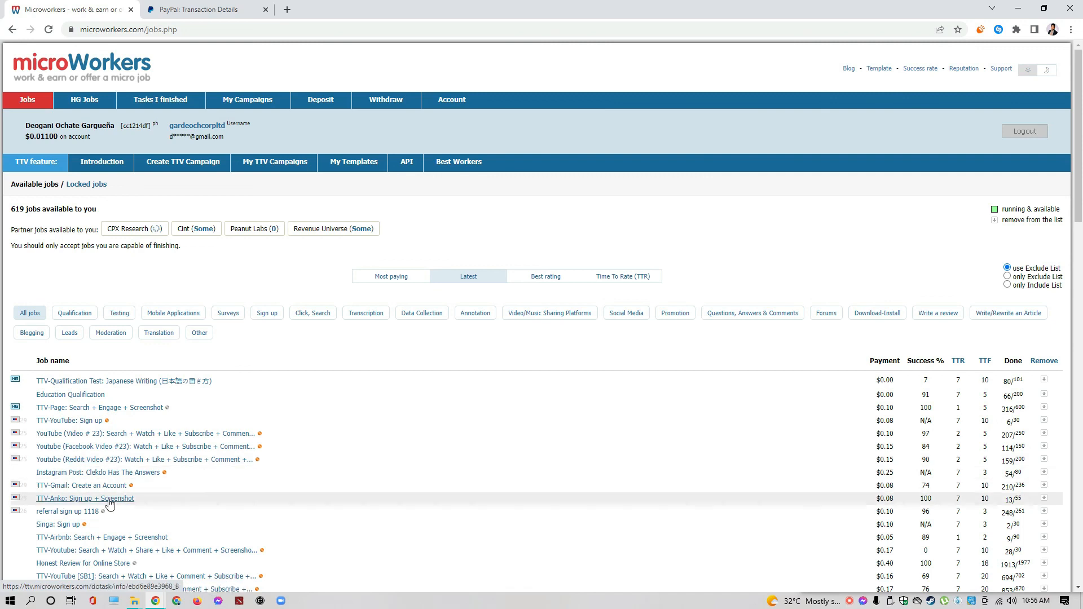